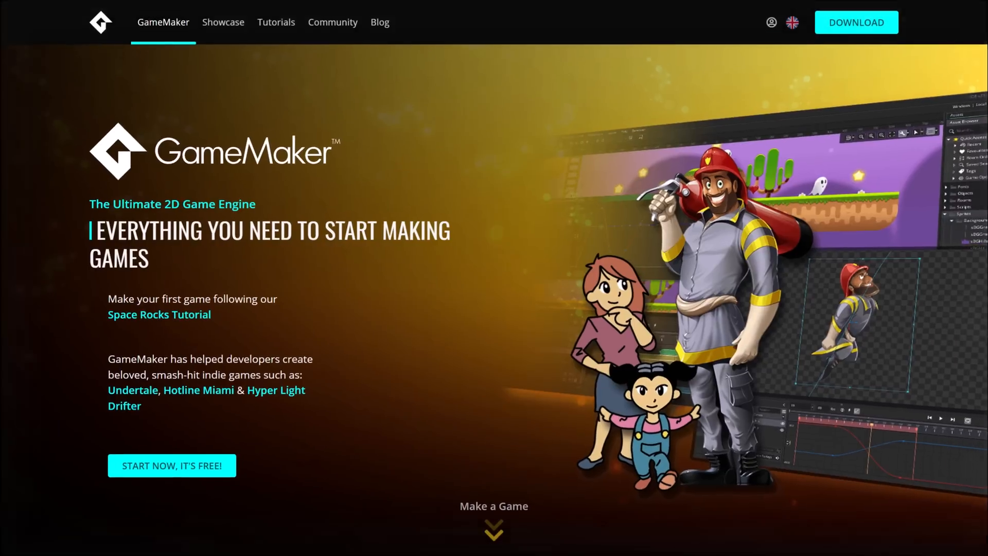
{"action": "mouse_move", "coordinate": [879, 143]}
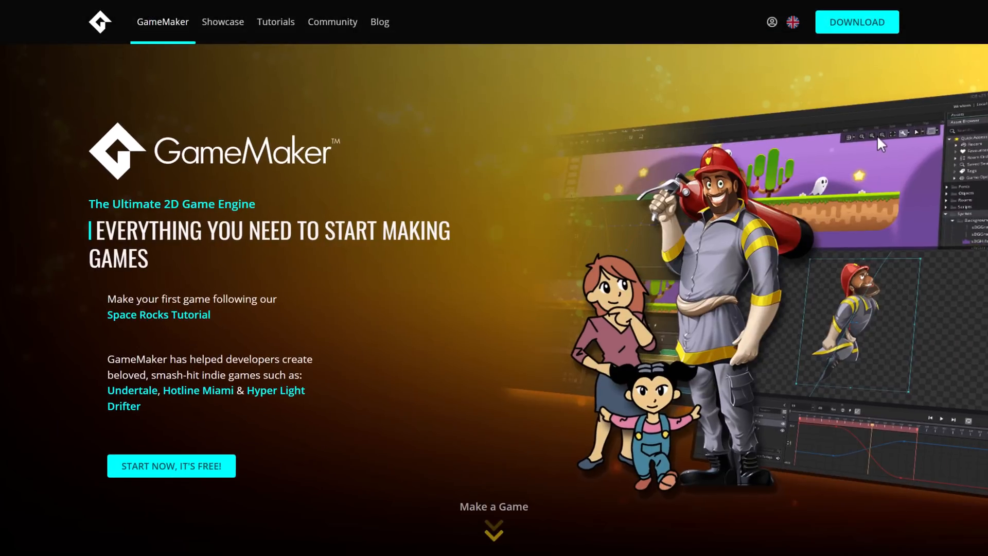
{"action": "mouse_move", "coordinate": [767, 129]}
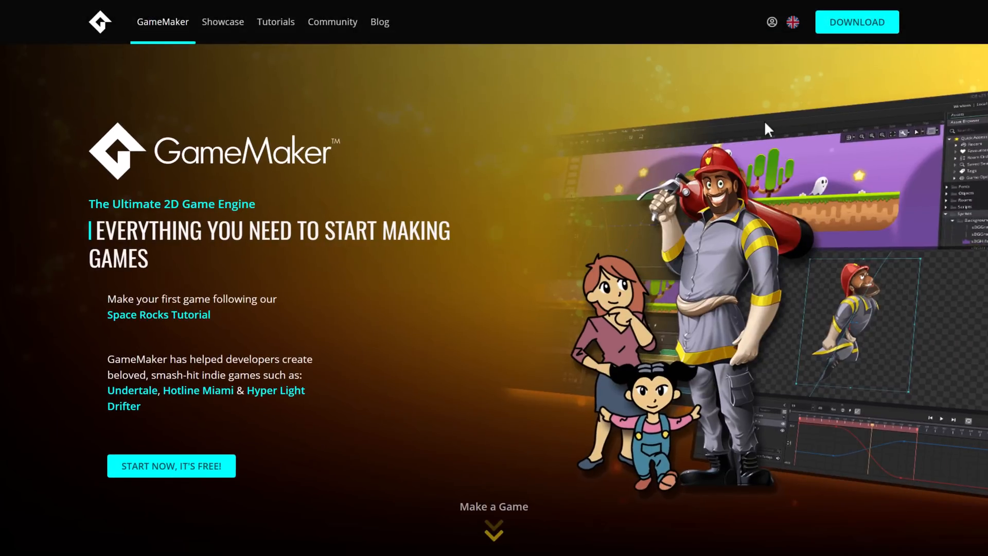
{"action": "mouse_move", "coordinate": [583, 105]}
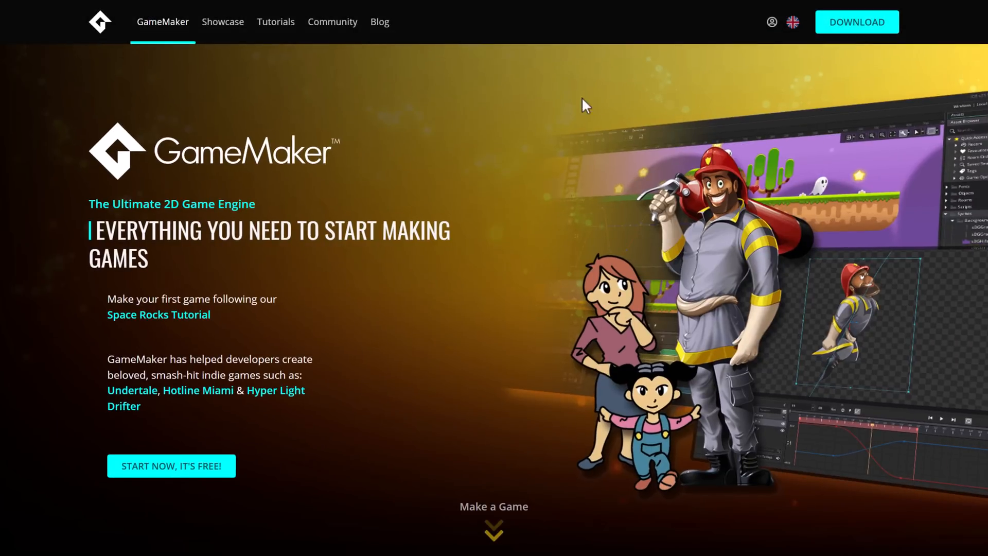
Scroll the homepage past Let's Make a Game, testimonials and Features to the Tiers section
{"action": "scroll", "scroll_direction": "down", "scroll_amount": 3}
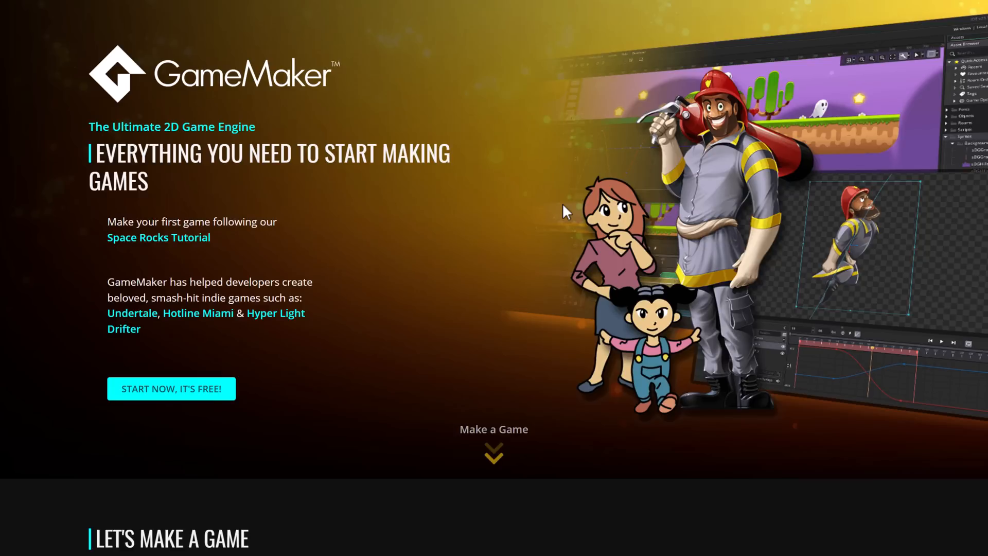
{"action": "mouse_move", "coordinate": [509, 197]}
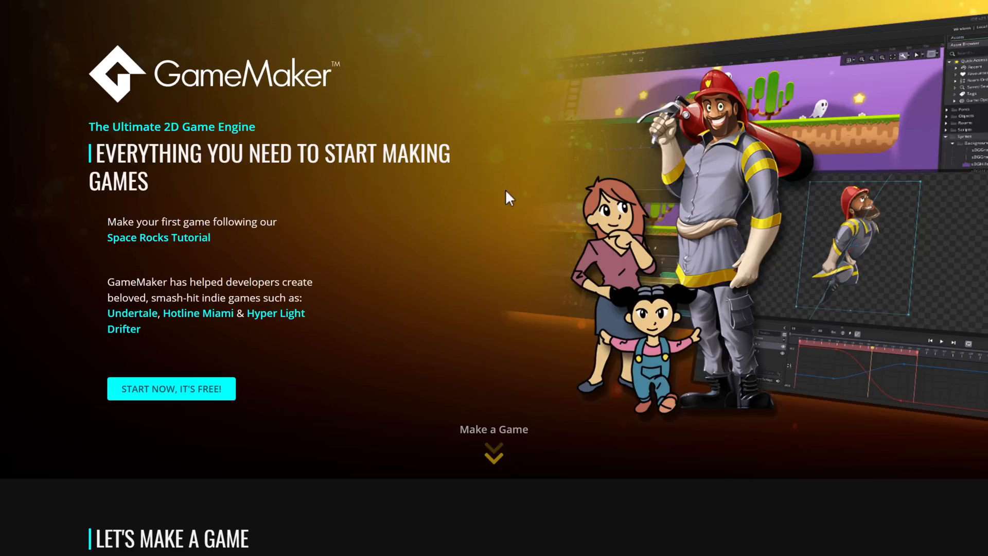
{"action": "scroll", "scroll_direction": "down", "scroll_amount": 3}
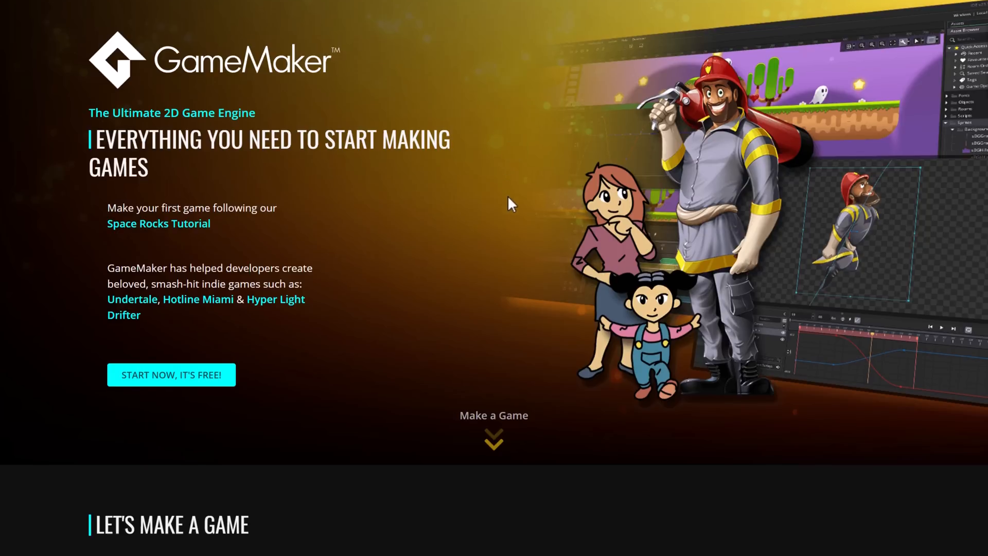
{"action": "scroll", "scroll_direction": "down", "scroll_amount": 3}
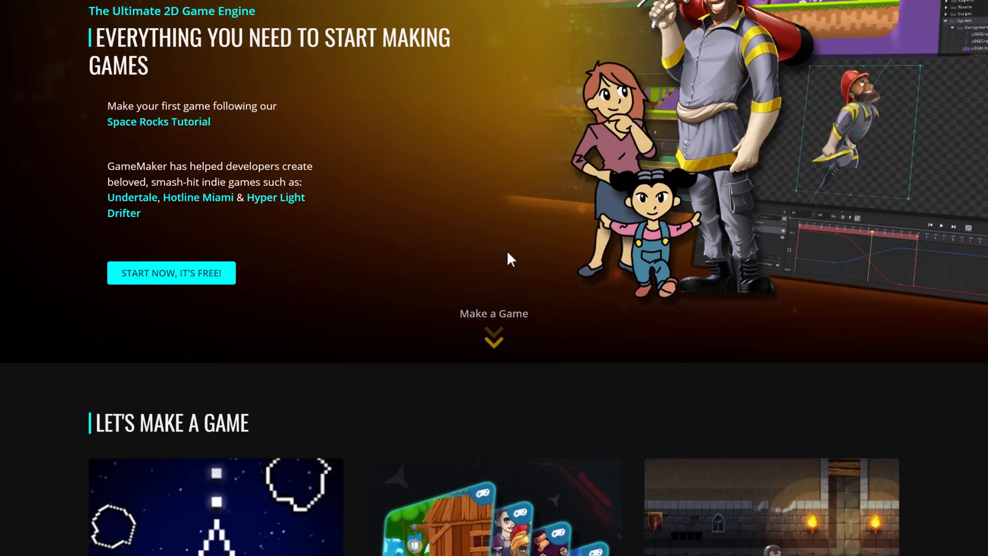
{"action": "scroll", "scroll_direction": "down", "scroll_amount": 3}
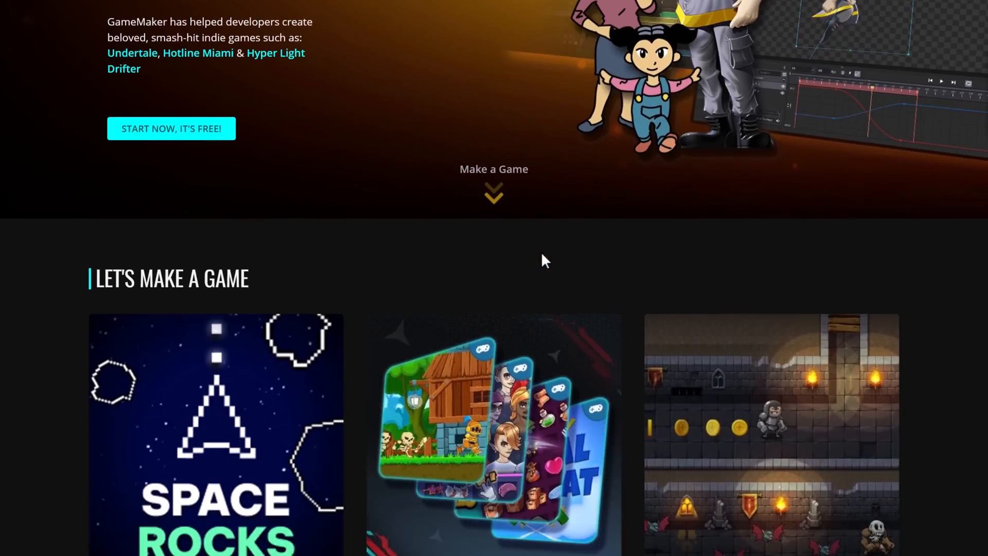
{"action": "scroll", "scroll_direction": "down", "scroll_amount": 3}
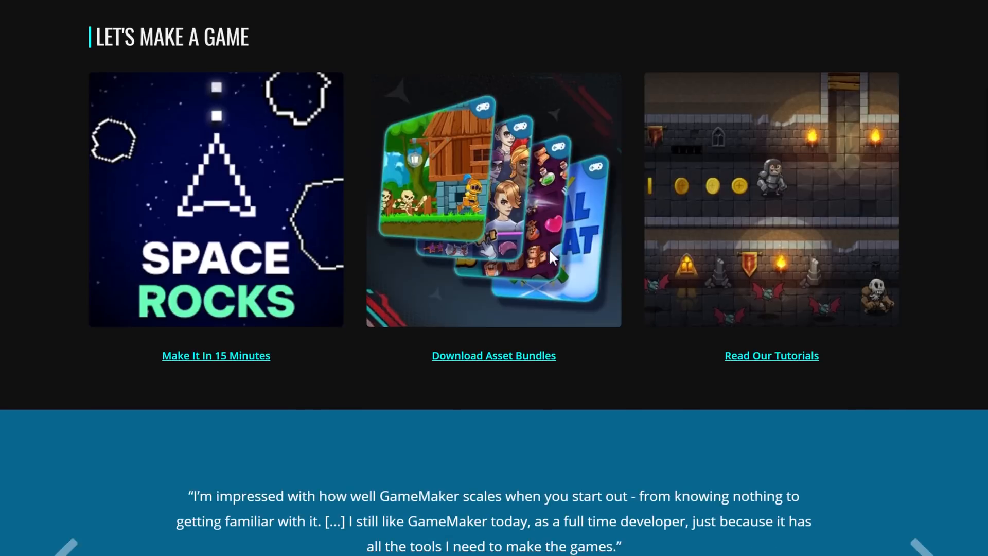
{"action": "scroll", "scroll_direction": "down", "scroll_amount": 3}
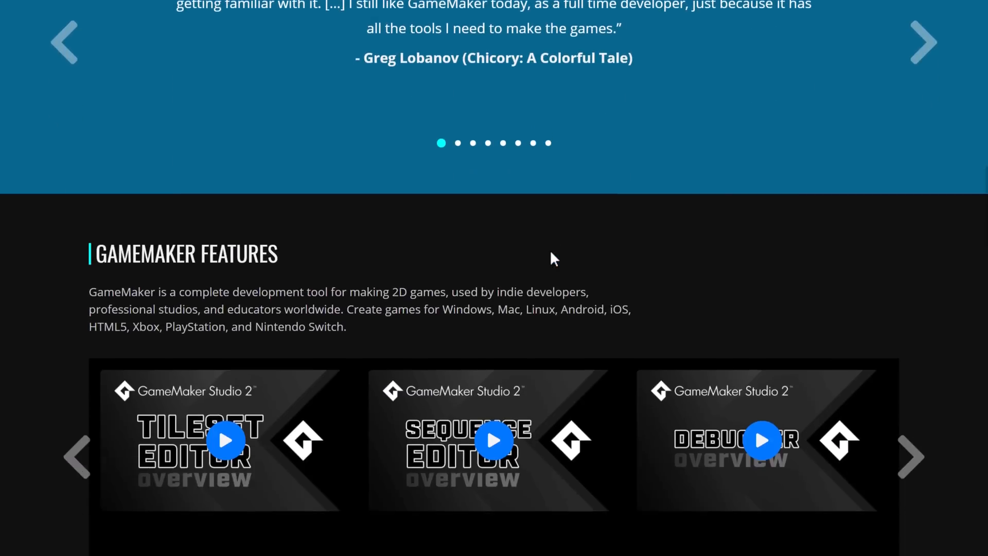
{"action": "scroll", "scroll_direction": "down", "scroll_amount": 3}
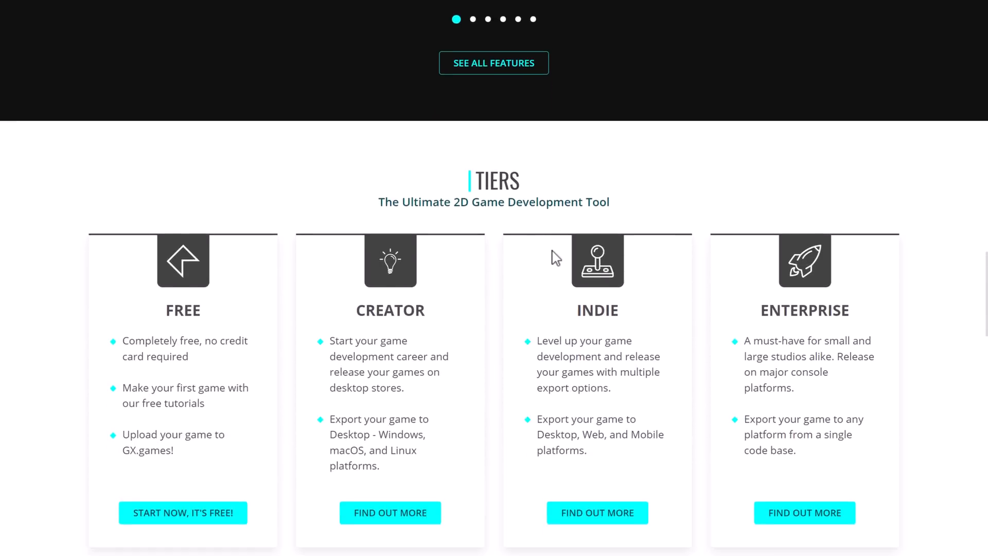
{"action": "scroll", "scroll_direction": "down", "scroll_amount": 3}
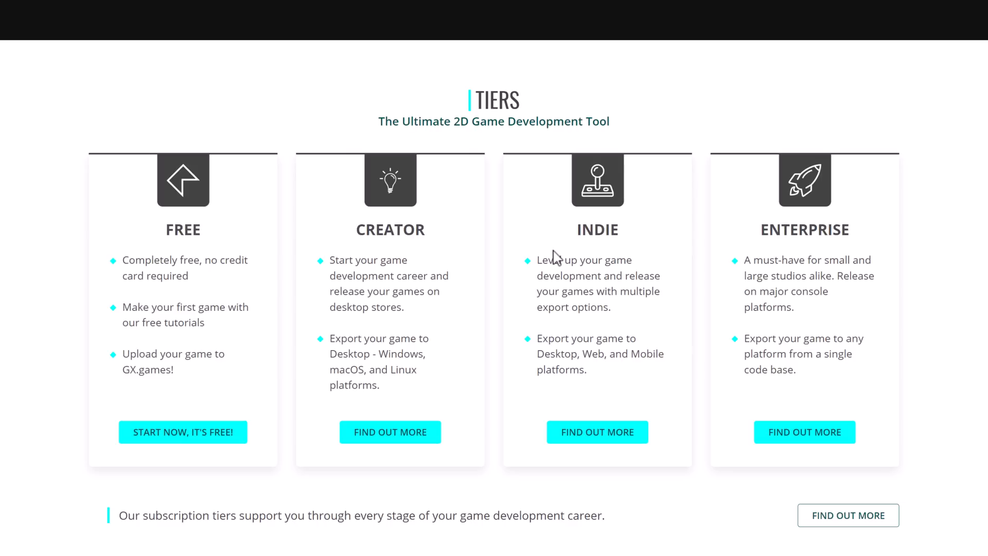
{"action": "mouse_move", "coordinate": [149, 150]}
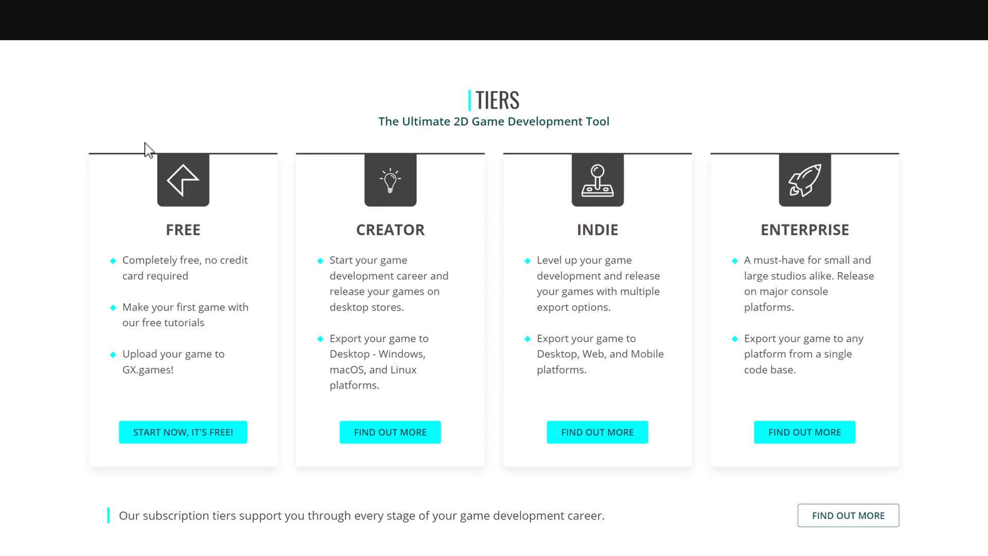
{"action": "scroll", "scroll_direction": "down", "scroll_amount": 3}
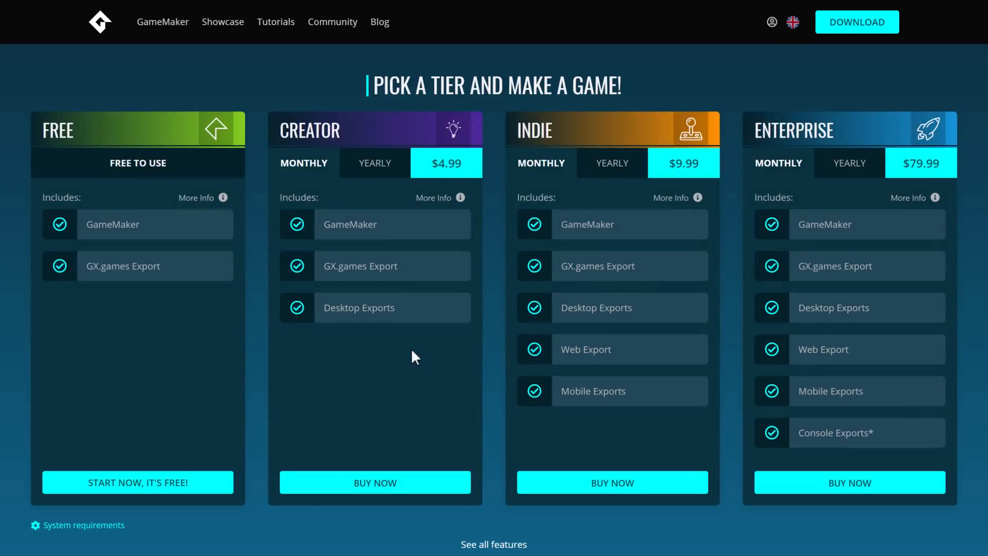
{"action": "mouse_move", "coordinate": [176, 263]}
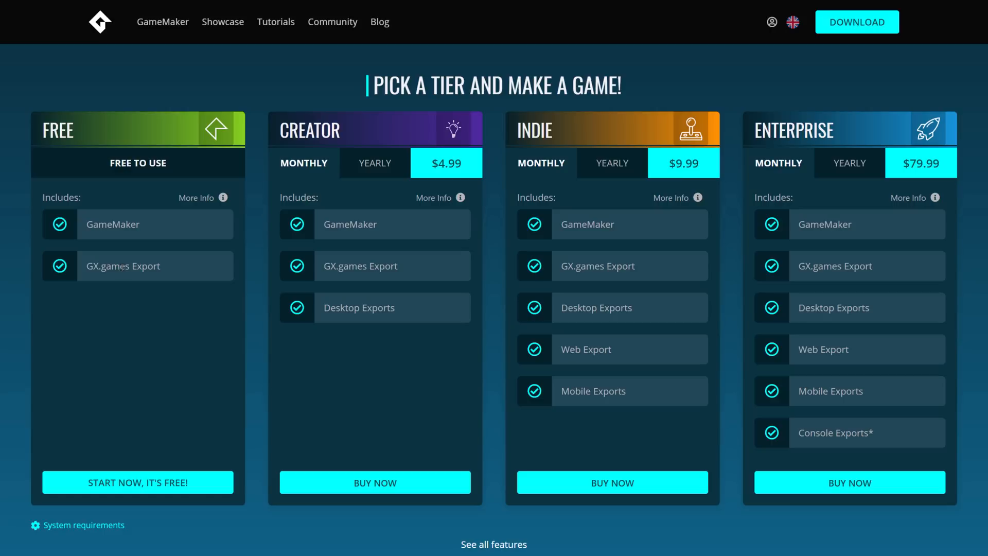
{"action": "mouse_move", "coordinate": [197, 285]}
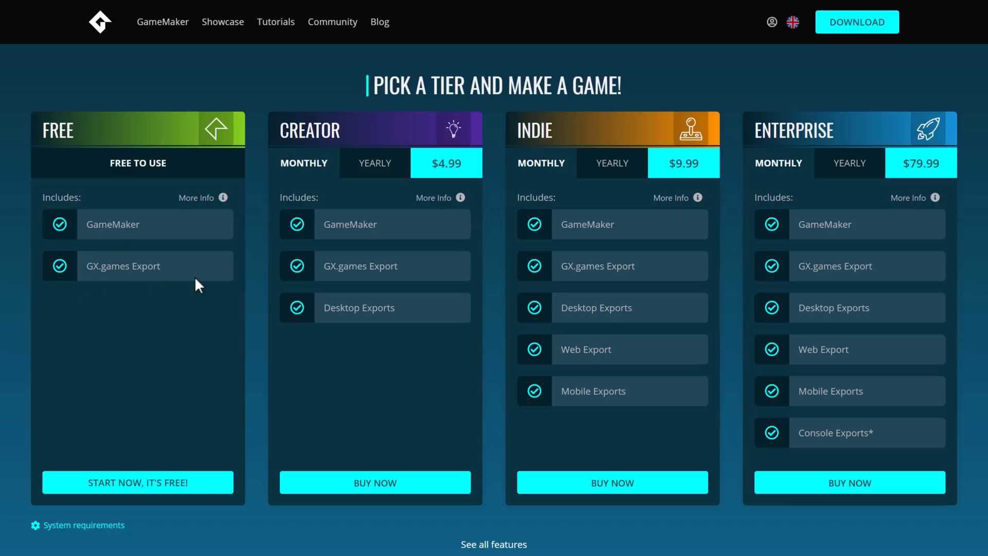
{"action": "mouse_move", "coordinate": [107, 238]}
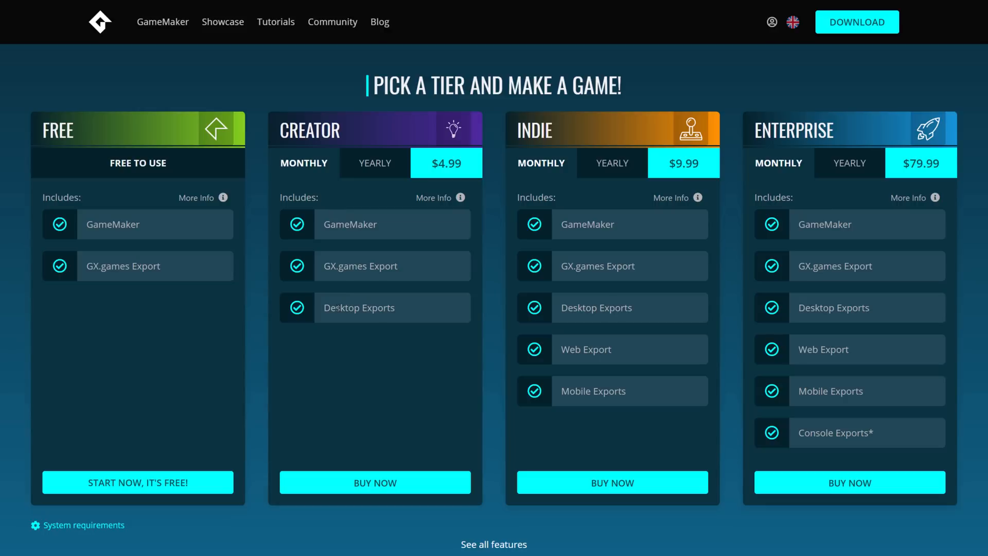
{"action": "mouse_move", "coordinate": [635, 190]}
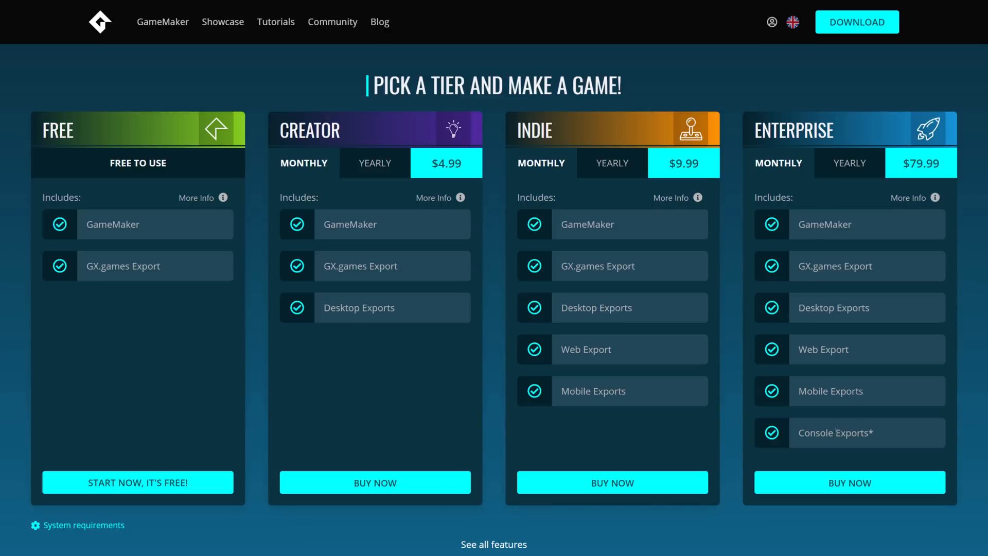
{"action": "mouse_move", "coordinate": [844, 428]}
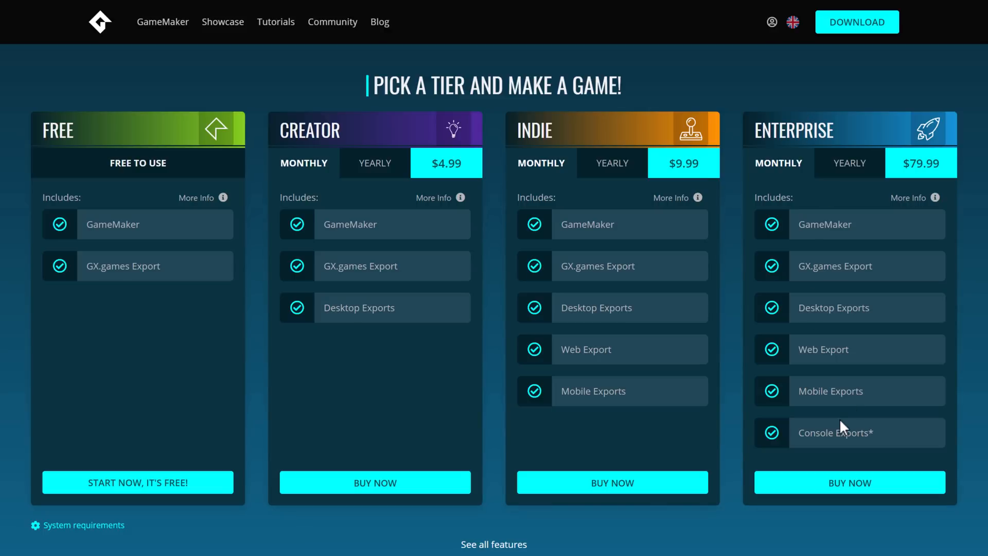
Open the GameMaker 2023 blog post, then switch to the open GameMaker project
{"action": "left_click", "coordinate": [379, 22]}
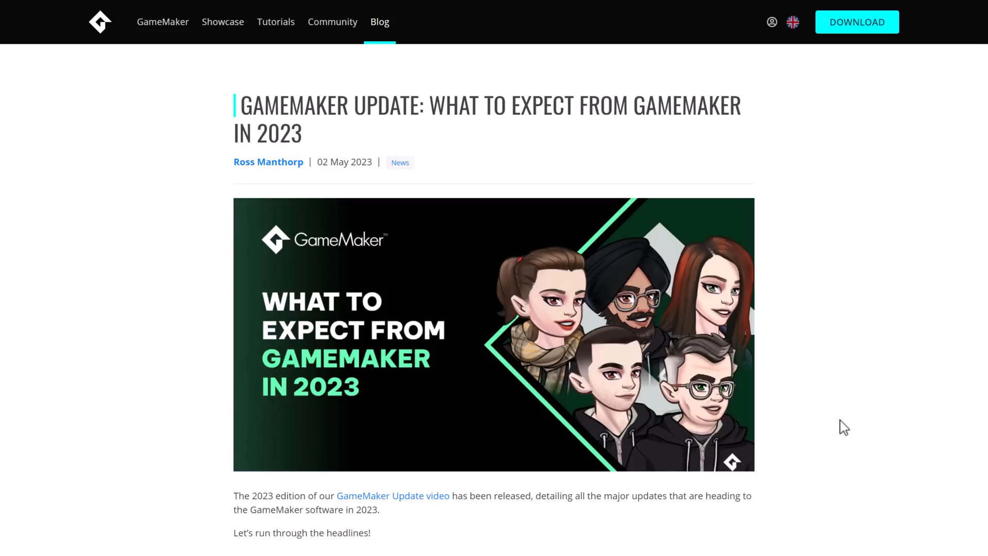
{"action": "key", "text": "alt+tab"}
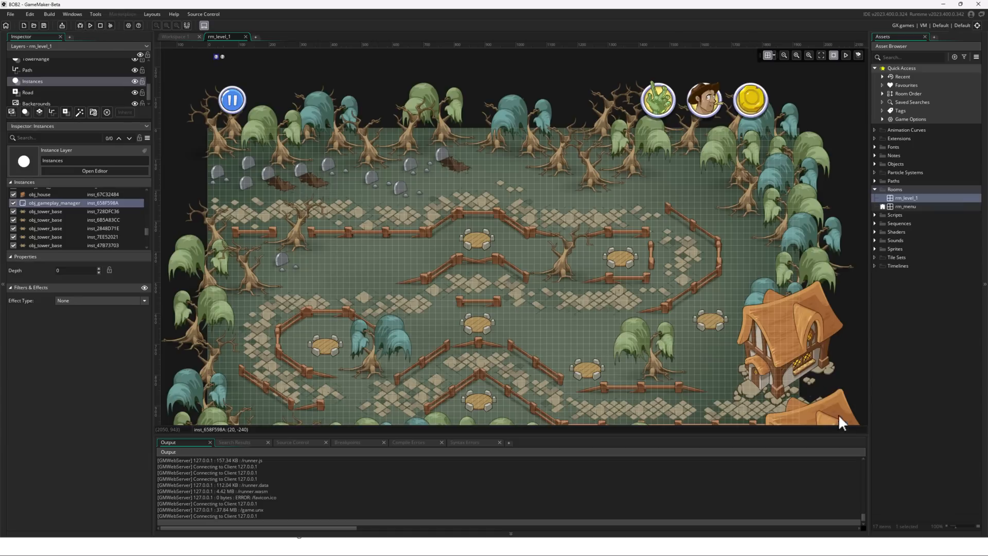
Move the blue tree instance, then open obj_gameplay_manager's instance properties from the Instances list
{"action": "left_click", "coordinate": [526, 132]}
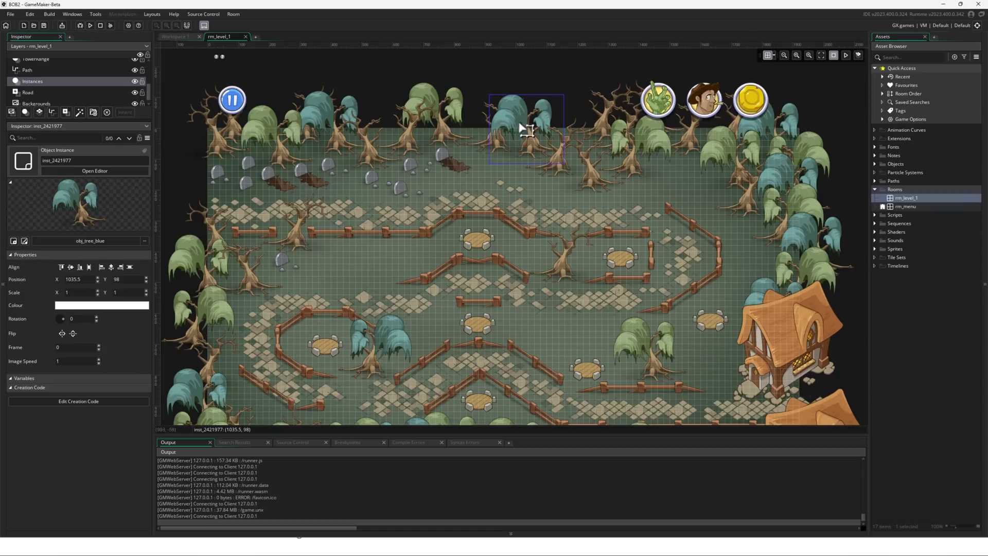
{"action": "left_click_drag", "start_coordinate": [525, 129], "coordinate": [540, 143]}
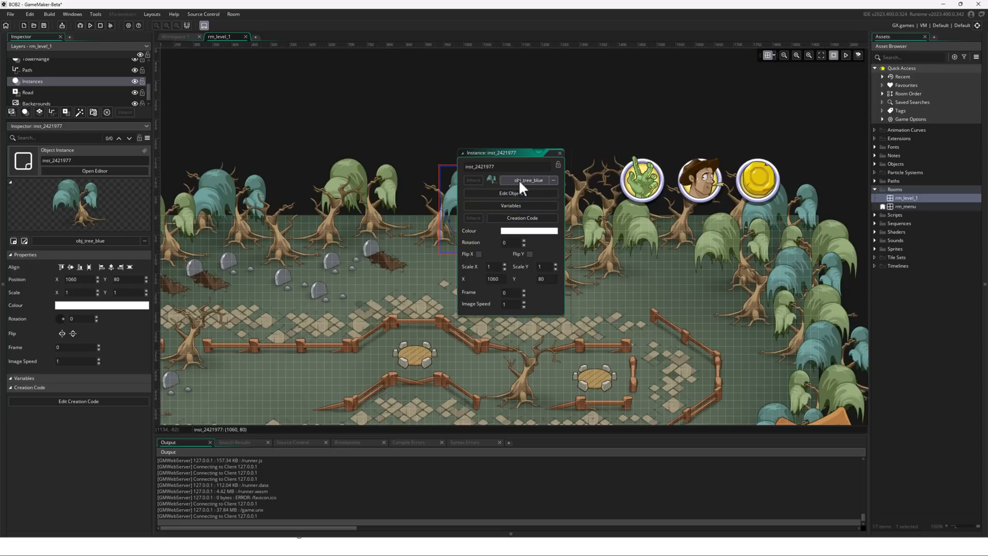
{"action": "mouse_move", "coordinate": [434, 173]}
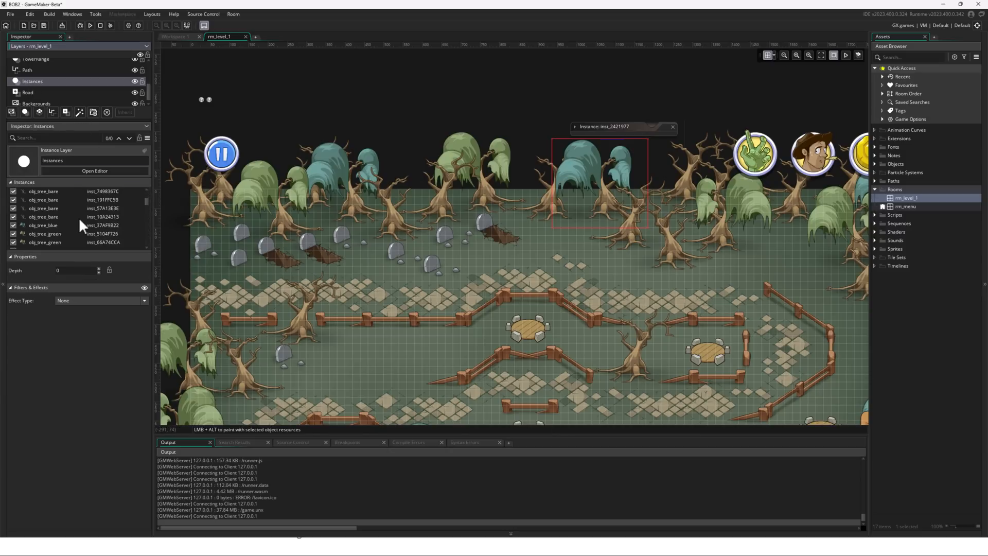
{"action": "scroll", "scroll_direction": "down", "scroll_amount": 3}
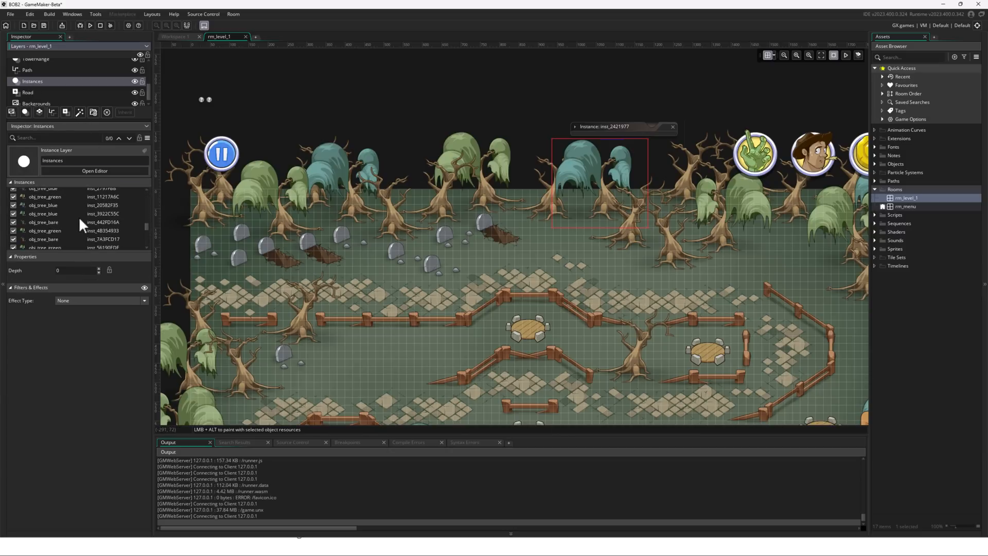
{"action": "left_click", "coordinate": [53, 218]}
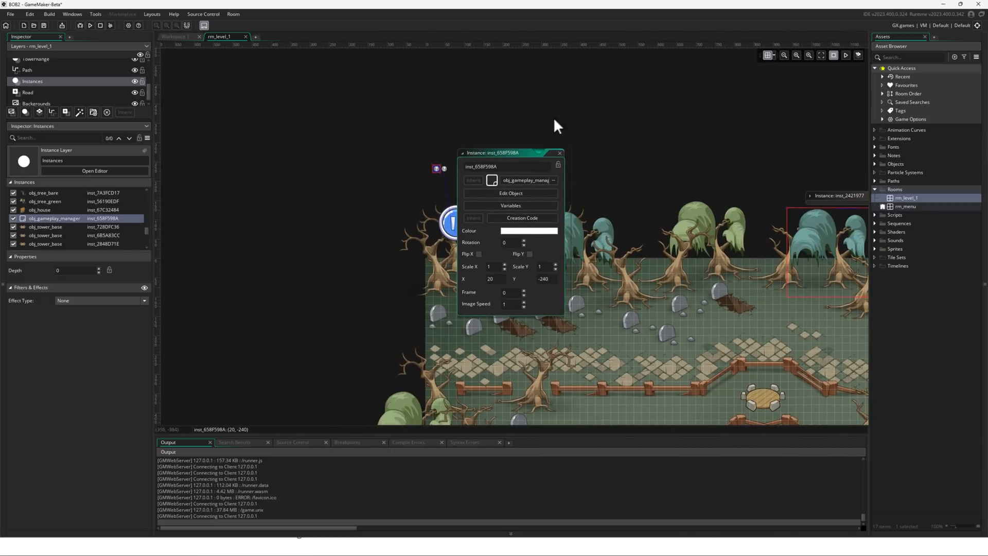
{"action": "mouse_move", "coordinate": [533, 300]}
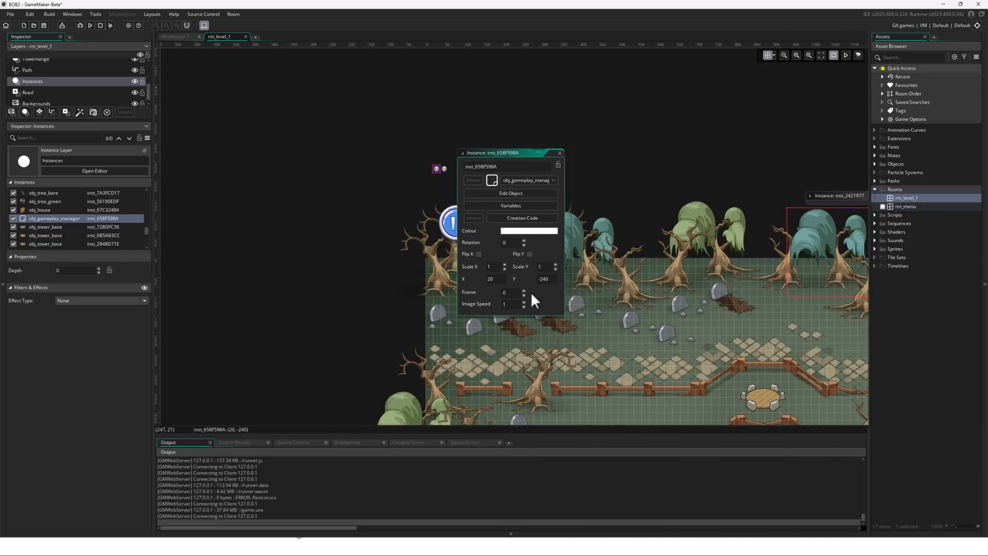
{"action": "mouse_move", "coordinate": [519, 218]}
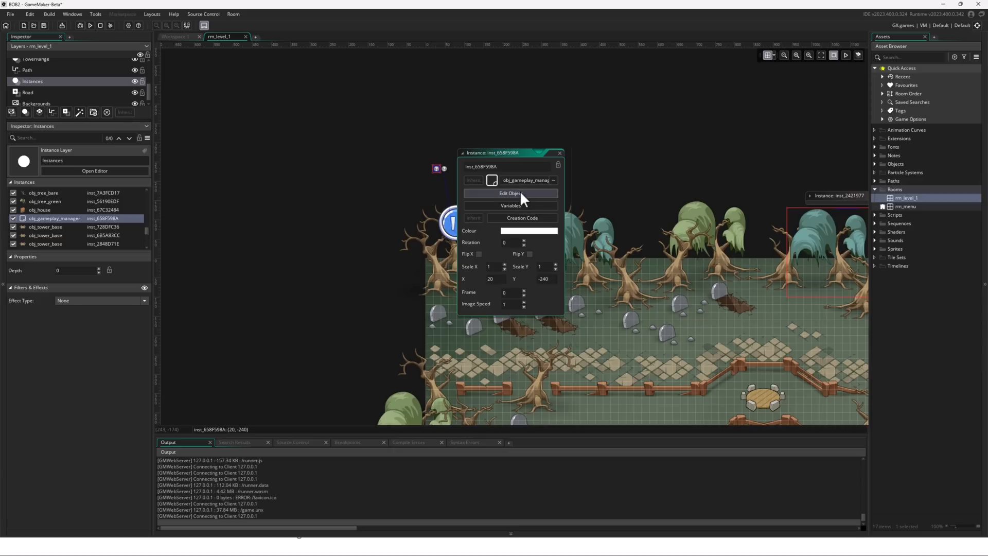
Edit obj_gameplay_manager and view its Create event code for money, village health and pause variables
{"action": "left_click", "coordinate": [511, 193]}
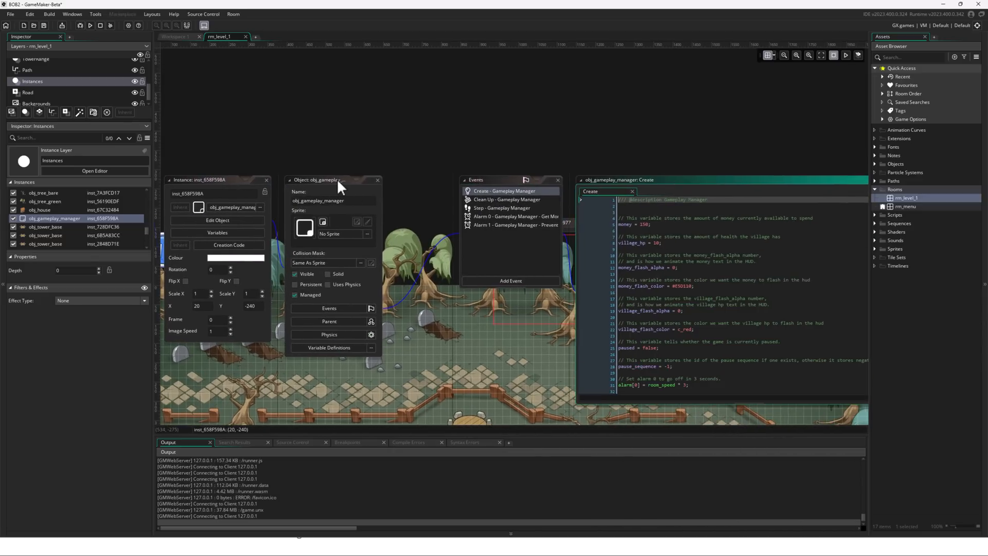
{"action": "mouse_move", "coordinate": [333, 197]}
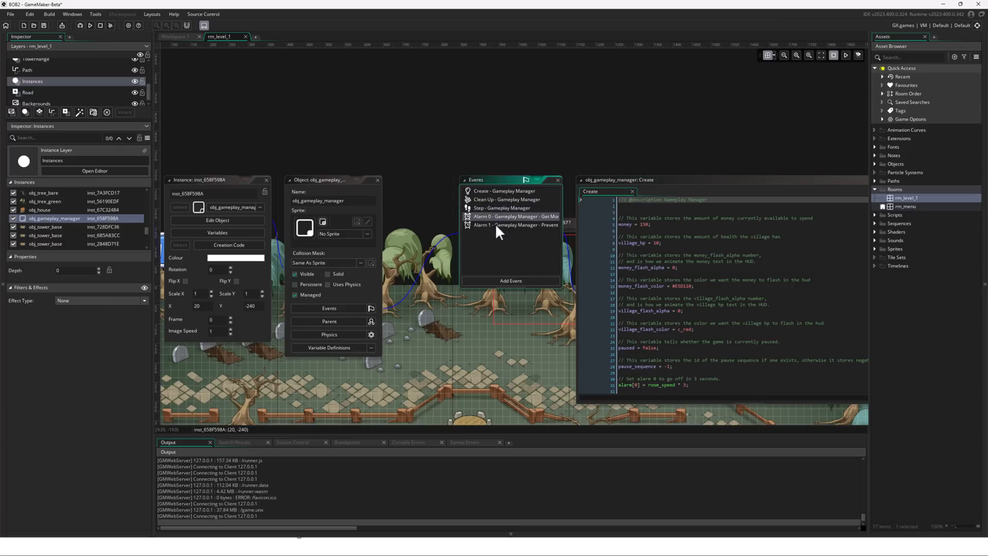
{"action": "left_click", "coordinate": [500, 208]}
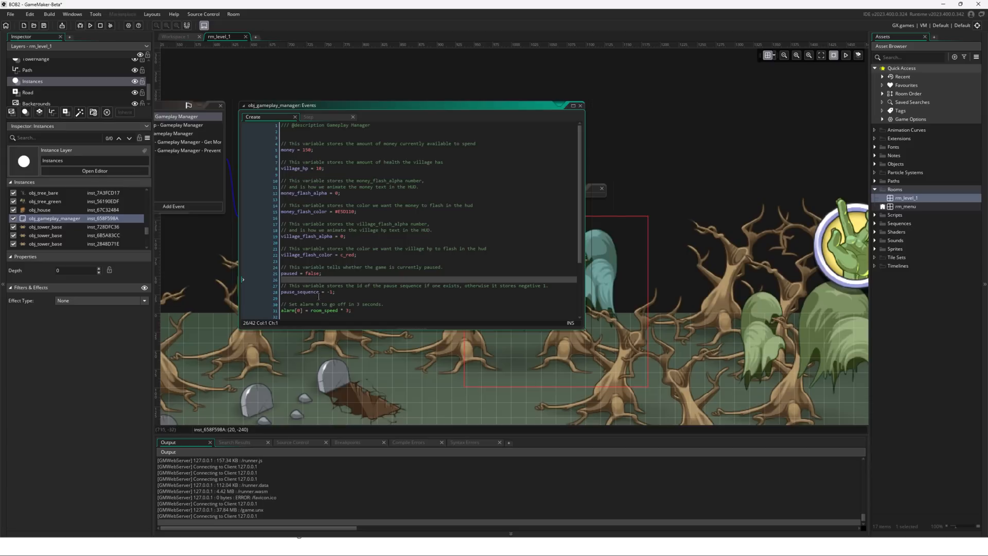
{"action": "left_click", "coordinate": [572, 105]}
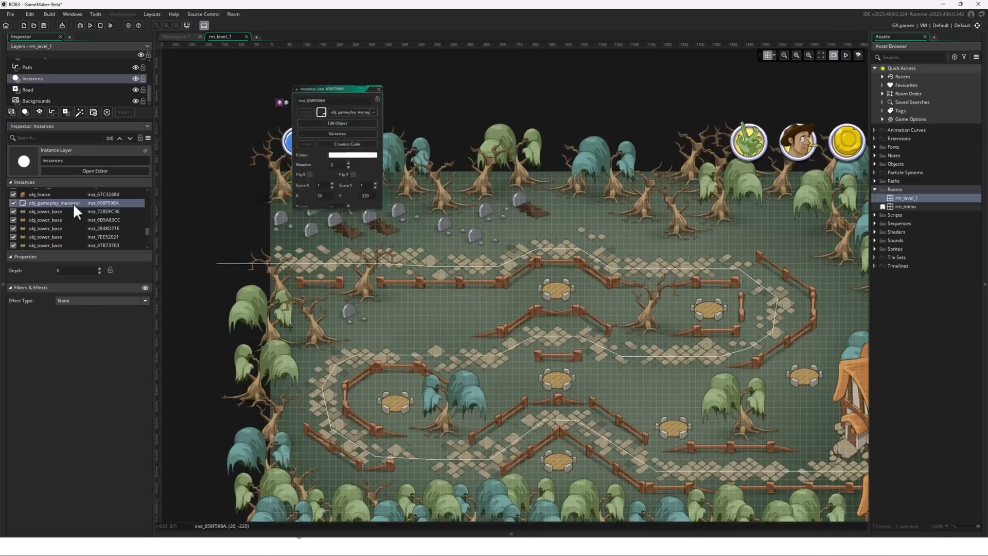
Select the obj_gameplay_manager instance in the room
{"action": "left_click", "coordinate": [337, 123]}
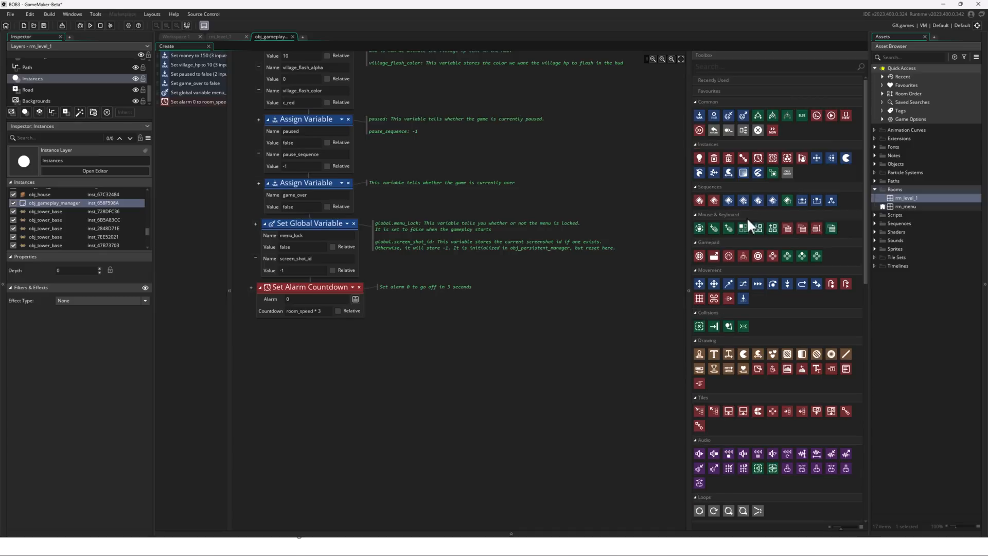
{"action": "mouse_move", "coordinate": [728, 354]}
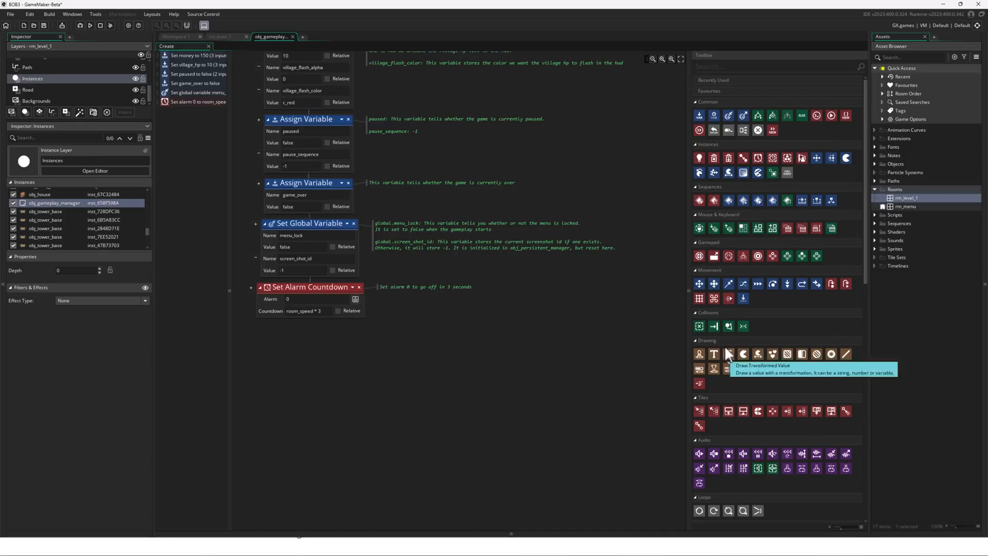
{"action": "mouse_move", "coordinate": [214, 109]}
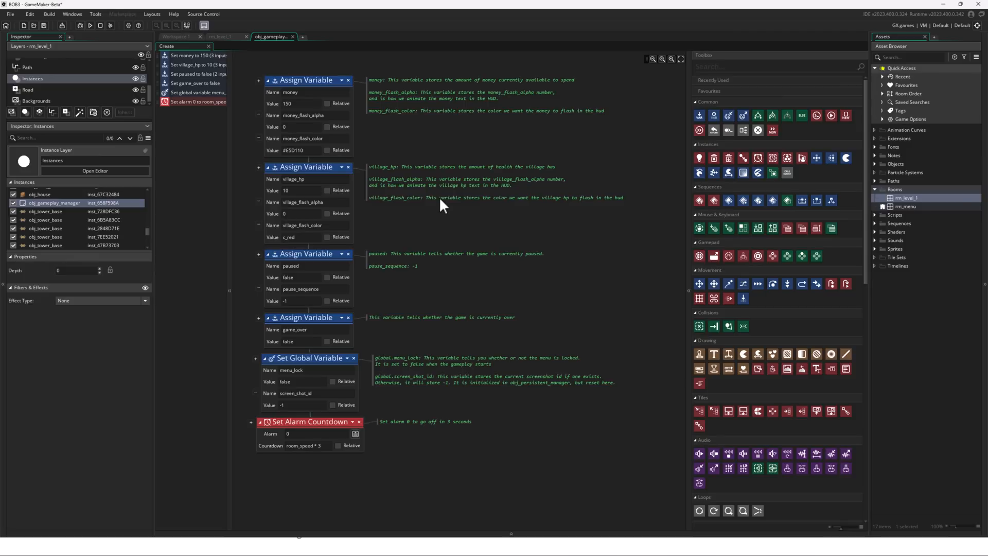
{"action": "mouse_move", "coordinate": [182, 118]}
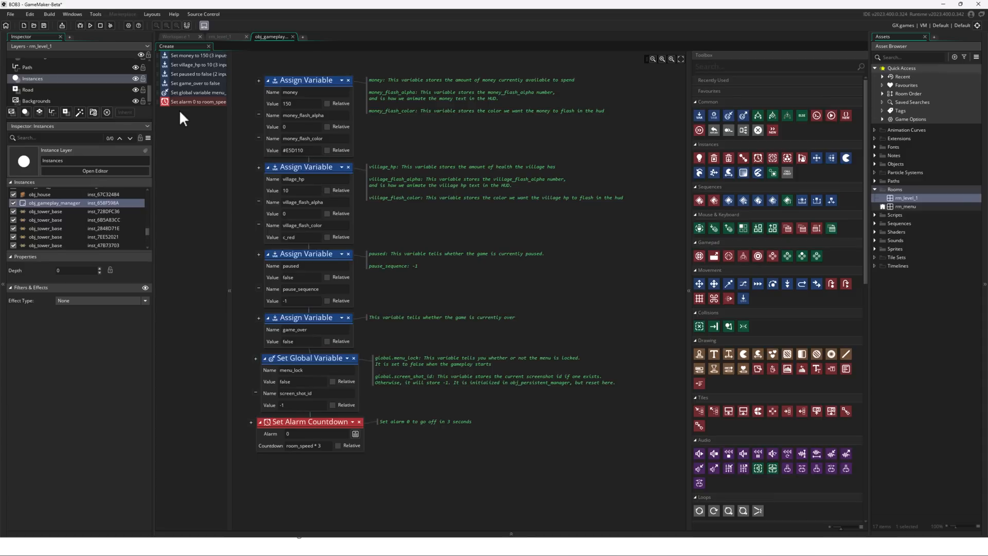
{"action": "mouse_move", "coordinate": [846, 115]}
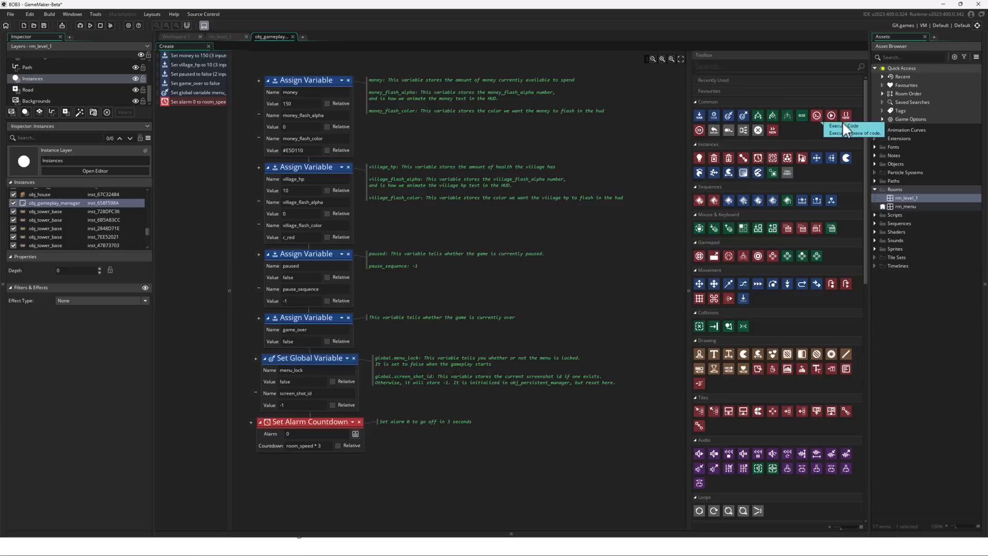
{"action": "mouse_move", "coordinate": [905, 204]}
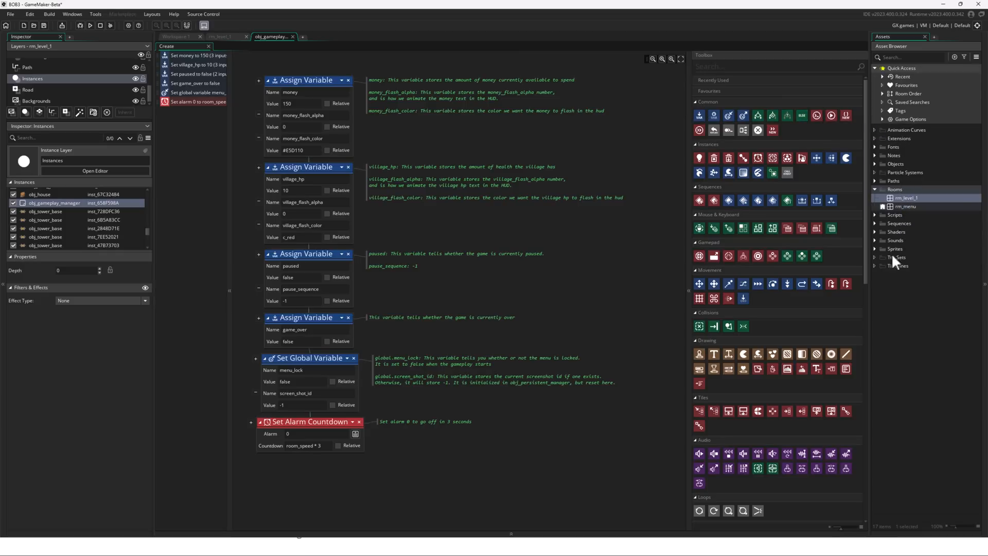
{"action": "mouse_move", "coordinate": [286, 121]}
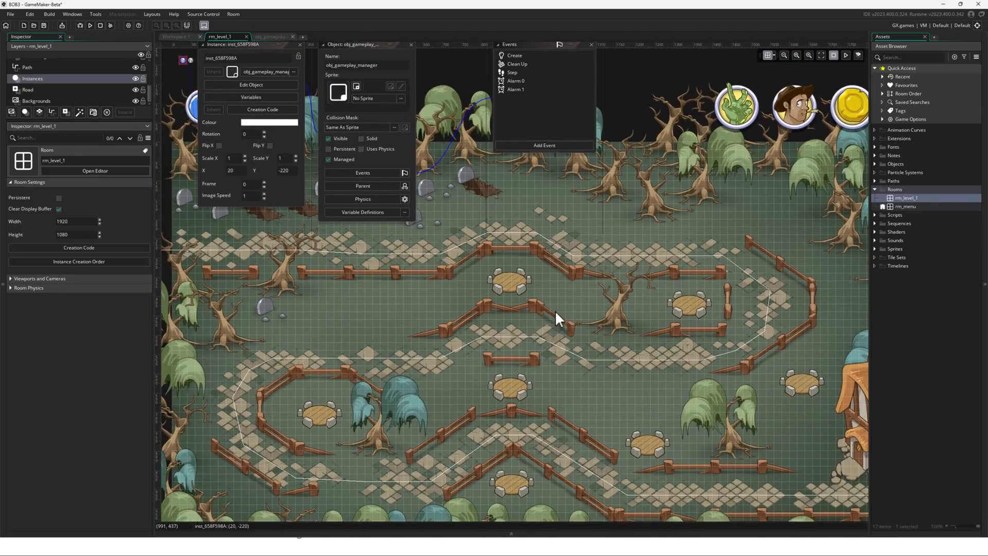
{"action": "mouse_move", "coordinate": [384, 247]}
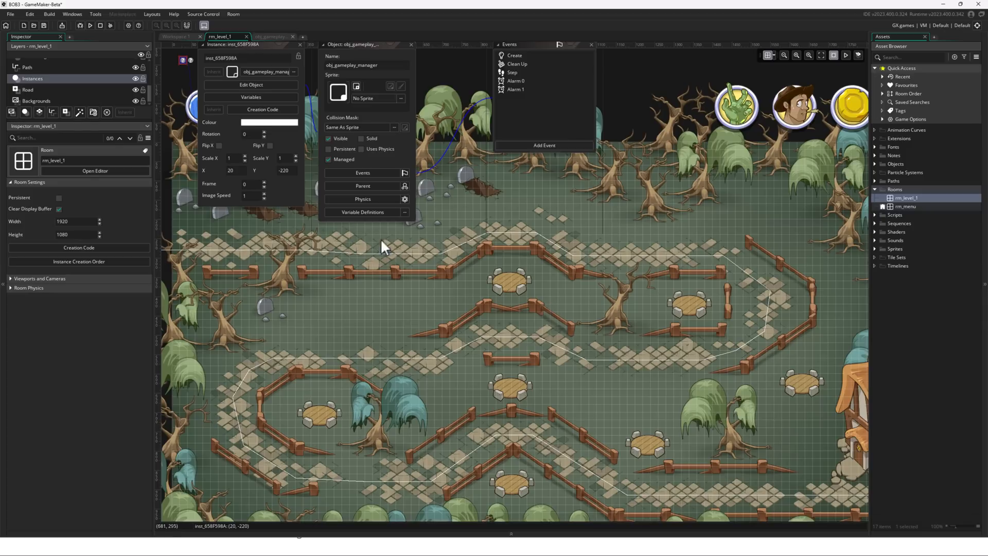
{"action": "mouse_move", "coordinate": [365, 262]}
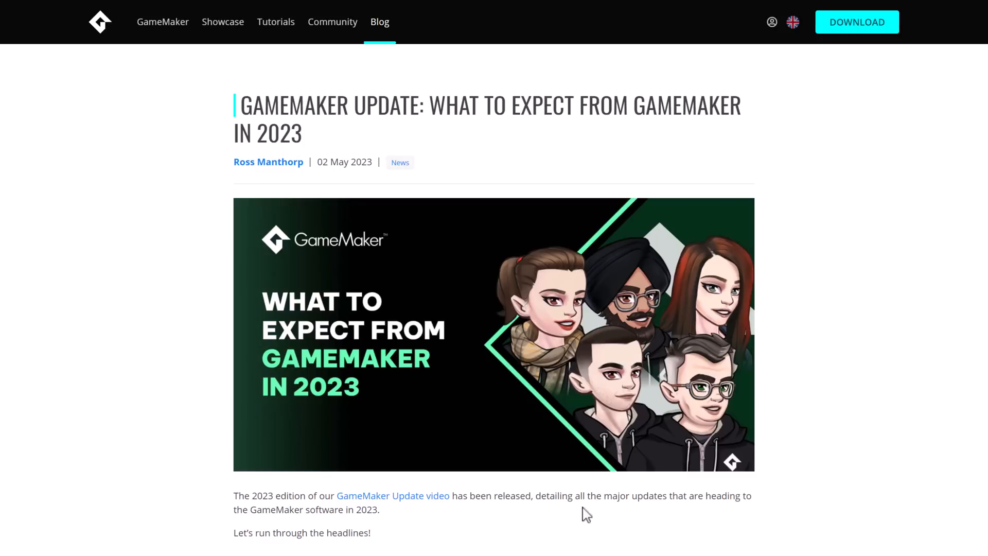
Scroll the blog post past the new runtime section to Modding Extensions
{"action": "scroll", "scroll_direction": "down", "scroll_amount": 3}
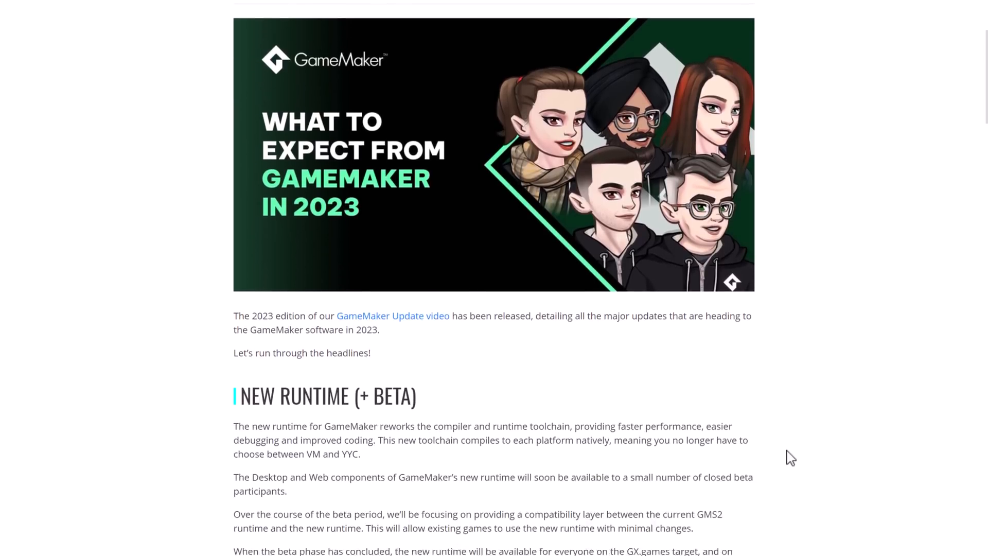
{"action": "scroll", "scroll_direction": "down", "scroll_amount": 3}
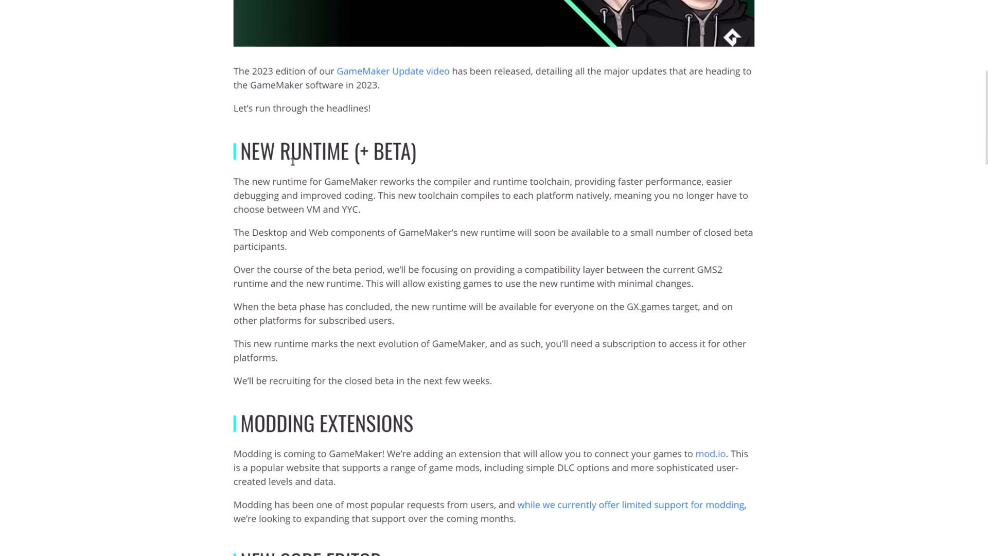
{"action": "scroll", "scroll_direction": "down", "scroll_amount": 3}
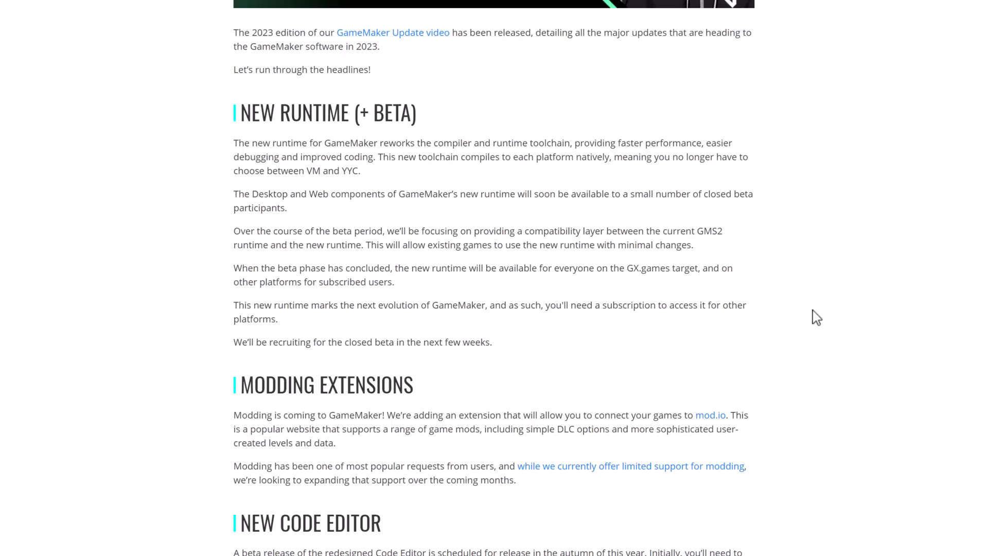
{"action": "mouse_move", "coordinate": [561, 375]}
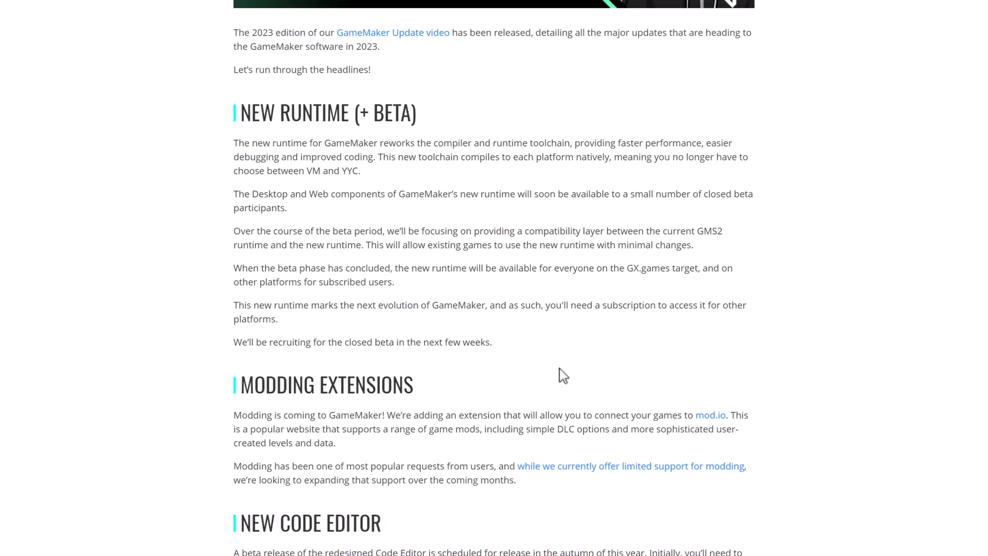
{"action": "scroll", "scroll_direction": "down", "scroll_amount": 3}
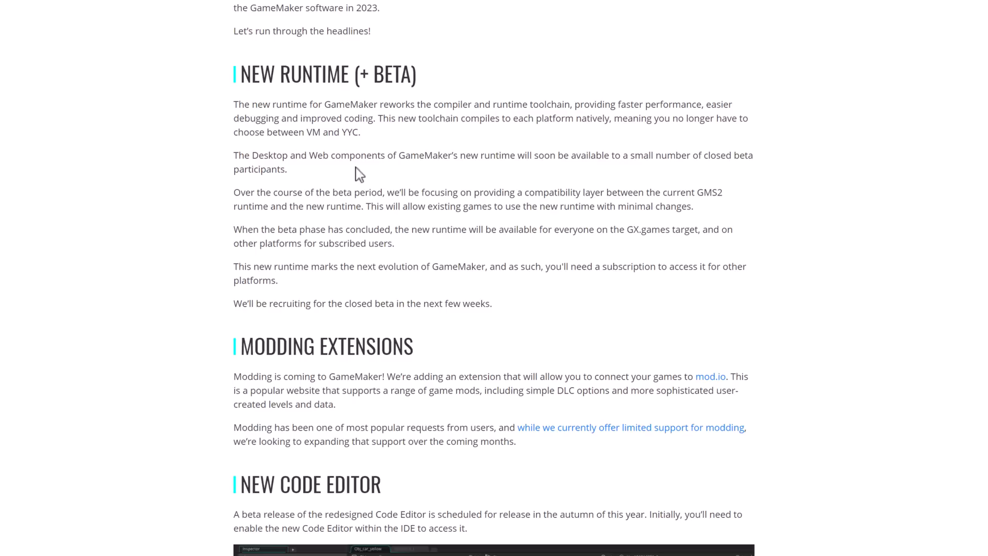
{"action": "scroll", "scroll_direction": "down", "scroll_amount": 3}
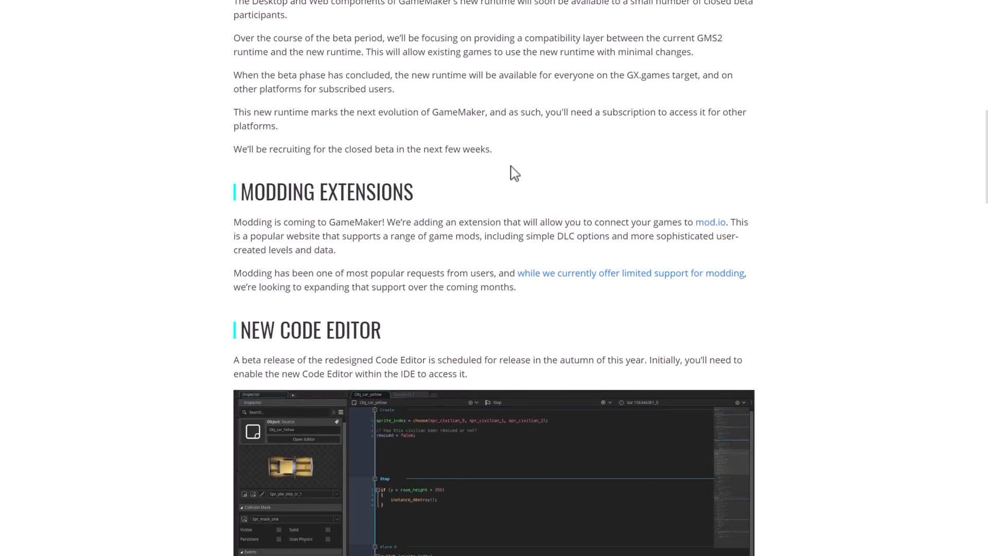
{"action": "scroll", "scroll_direction": "down", "scroll_amount": 3}
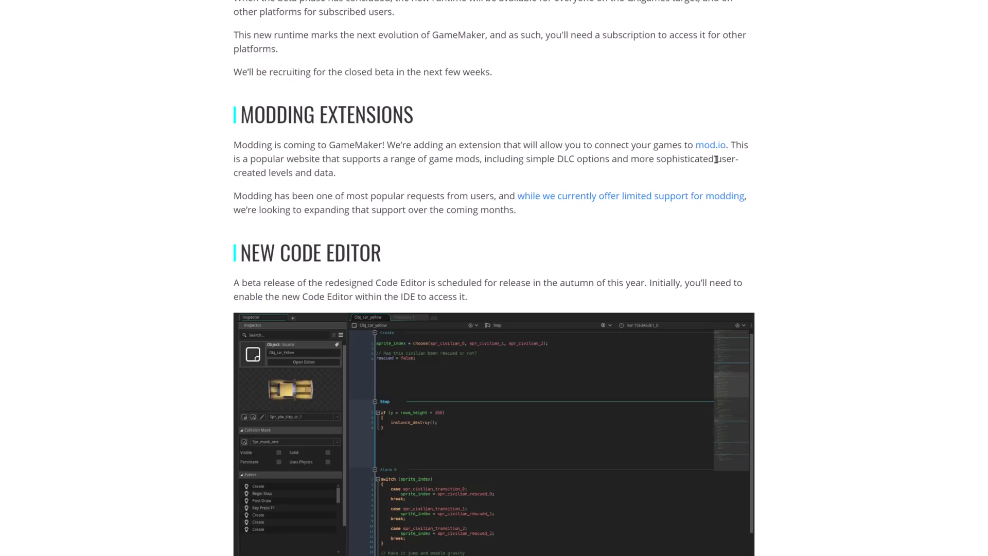
{"action": "mouse_move", "coordinate": [657, 243]}
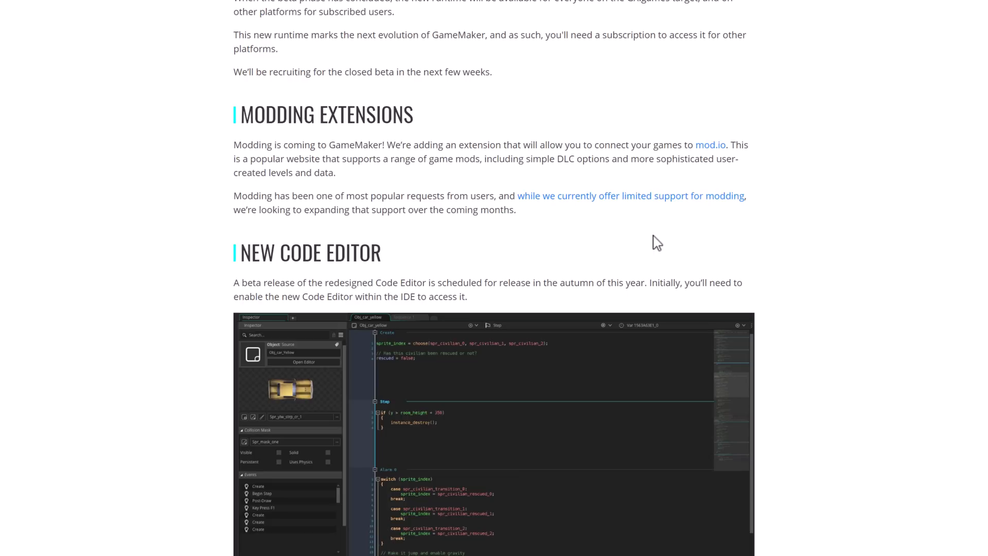
{"action": "mouse_move", "coordinate": [709, 144]}
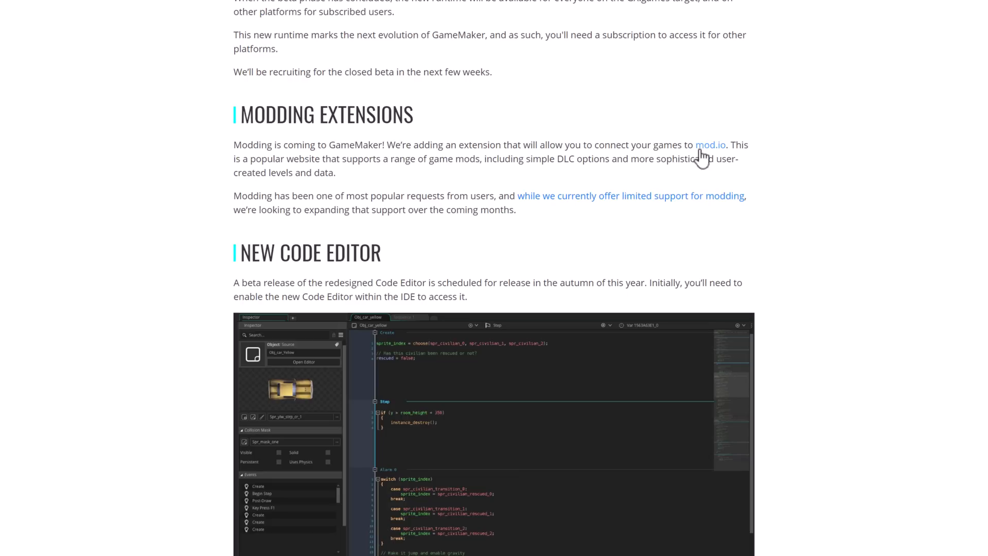
Scroll past the New Code Editor screenshot and feature list to the Prefab Library heading
{"action": "scroll", "scroll_direction": "down", "scroll_amount": 3}
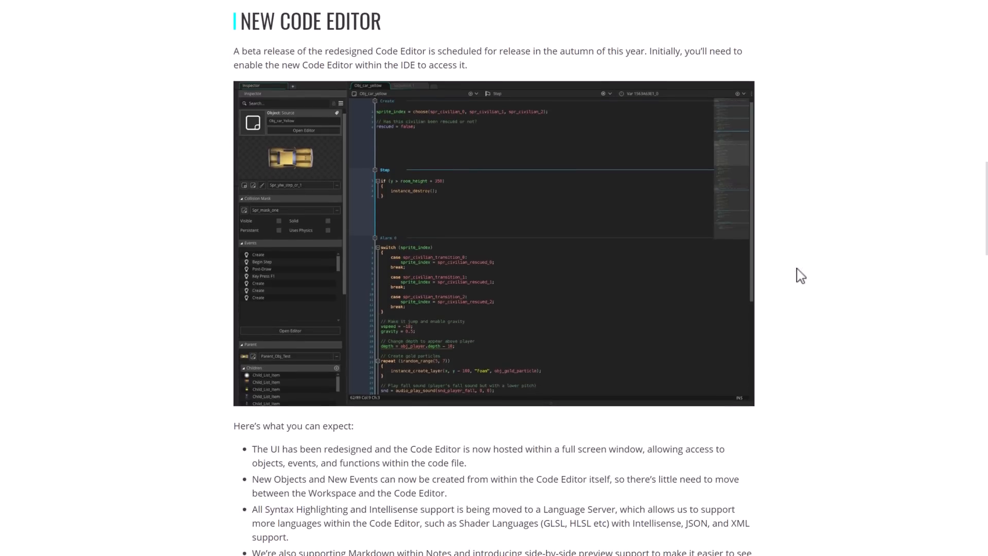
{"action": "mouse_move", "coordinate": [823, 276]}
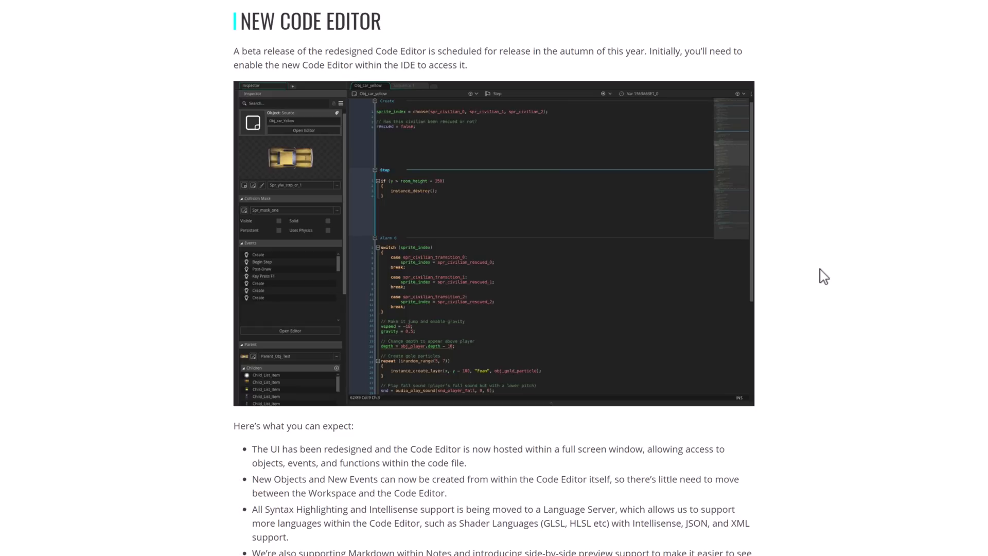
{"action": "mouse_move", "coordinate": [822, 255]}
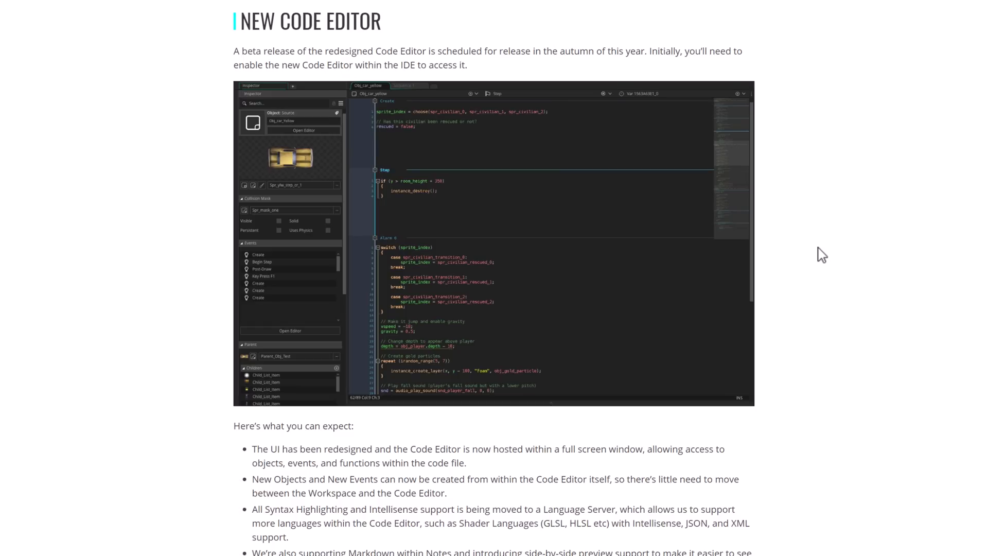
{"action": "scroll", "scroll_direction": "down", "scroll_amount": 3}
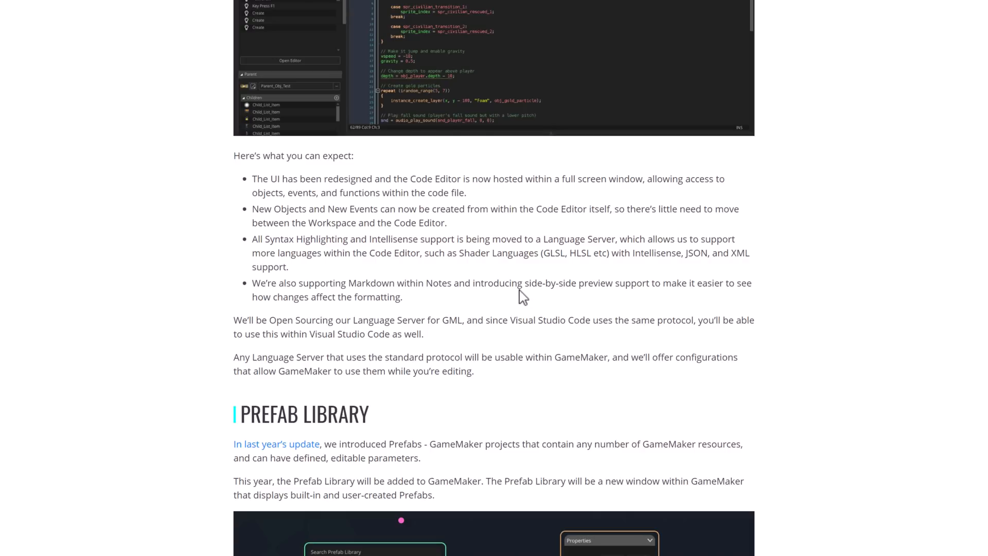
{"action": "scroll", "scroll_direction": "down", "scroll_amount": 3}
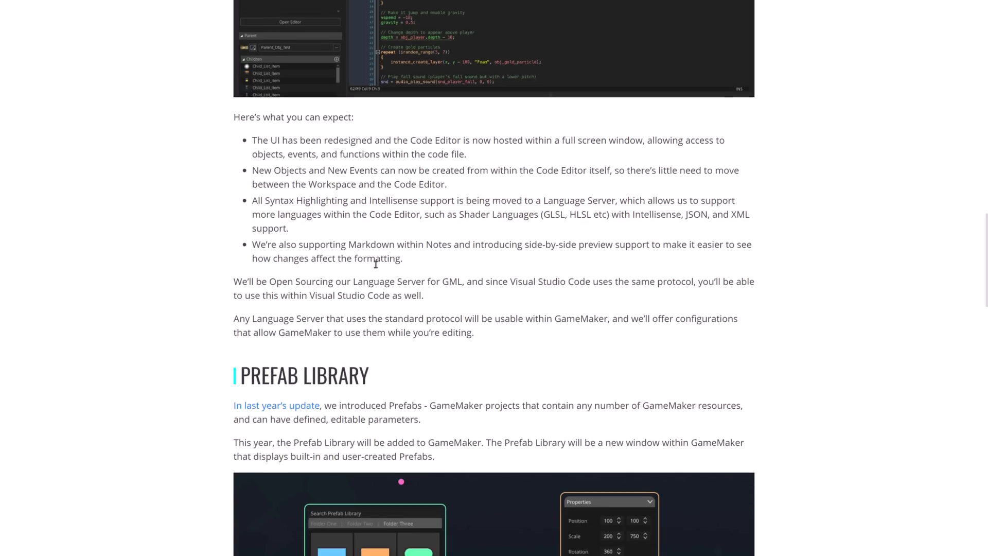
{"action": "scroll", "scroll_direction": "down", "scroll_amount": 3}
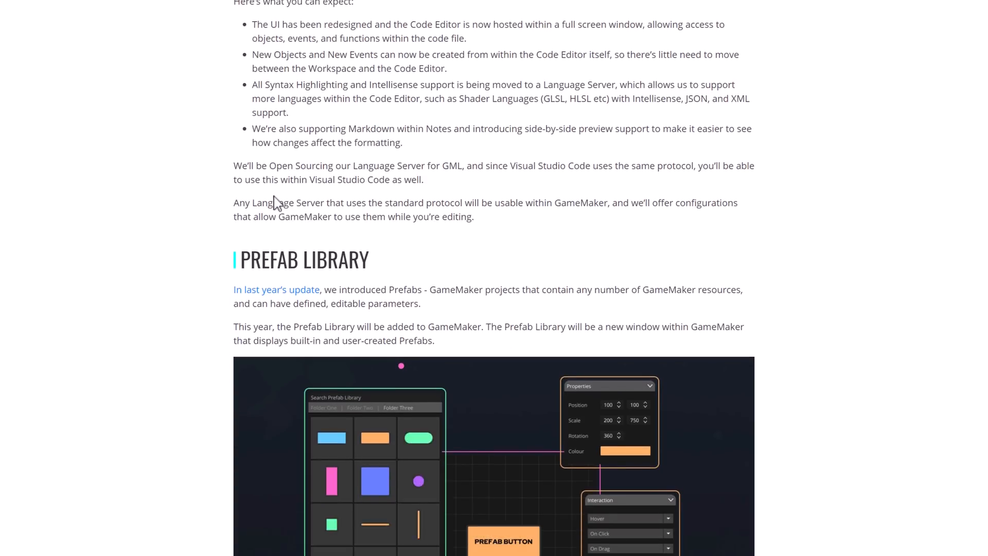
{"action": "mouse_move", "coordinate": [494, 203]}
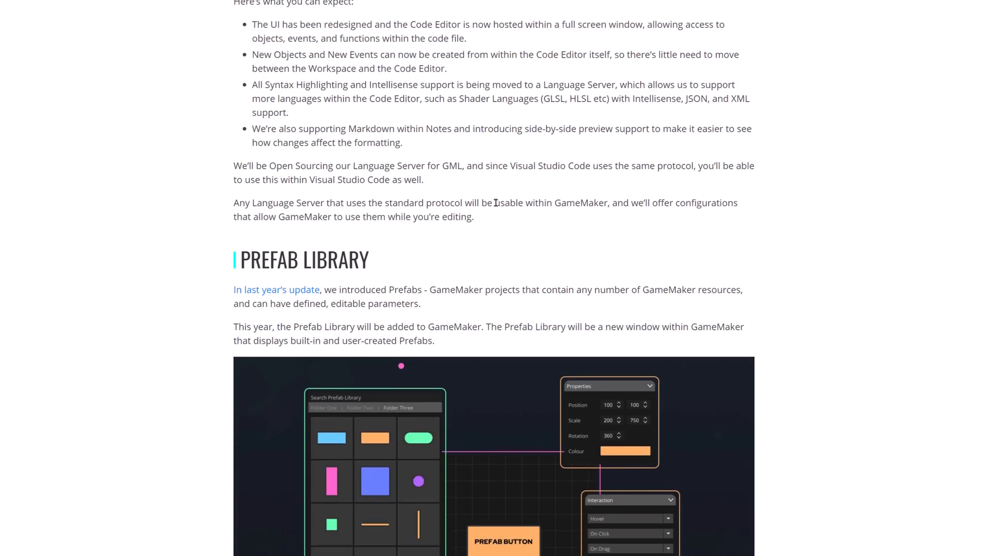
{"action": "mouse_move", "coordinate": [566, 202]}
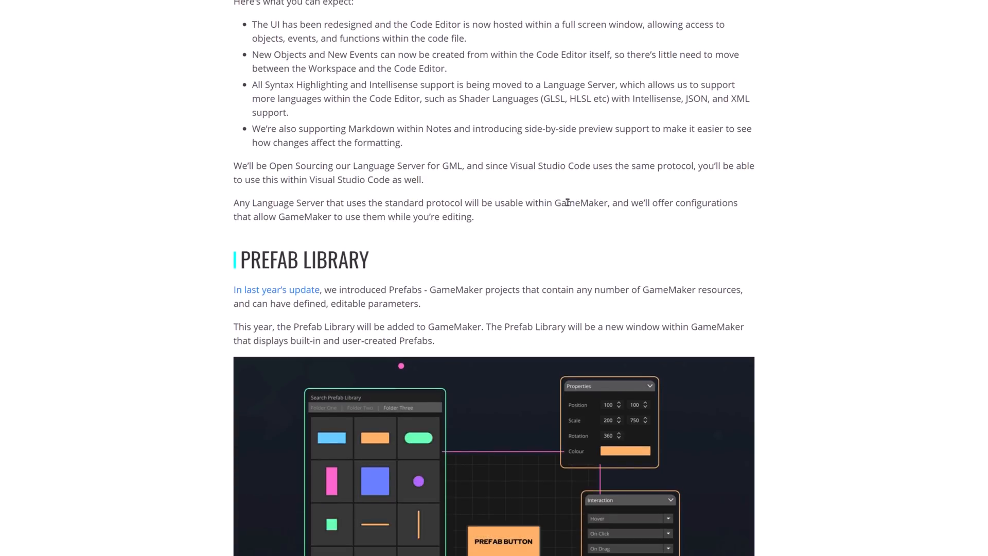
{"action": "mouse_move", "coordinate": [576, 202]}
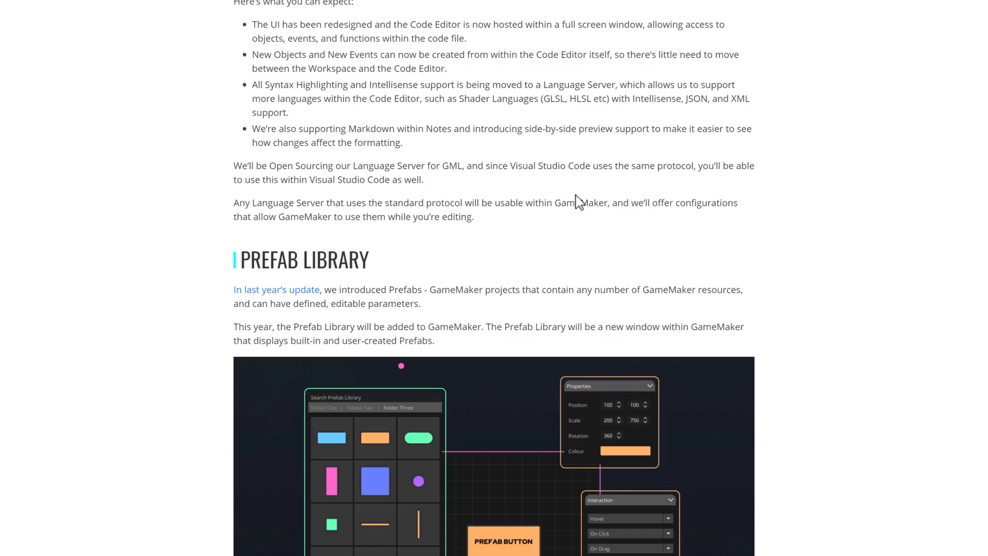
{"action": "mouse_move", "coordinate": [415, 179]}
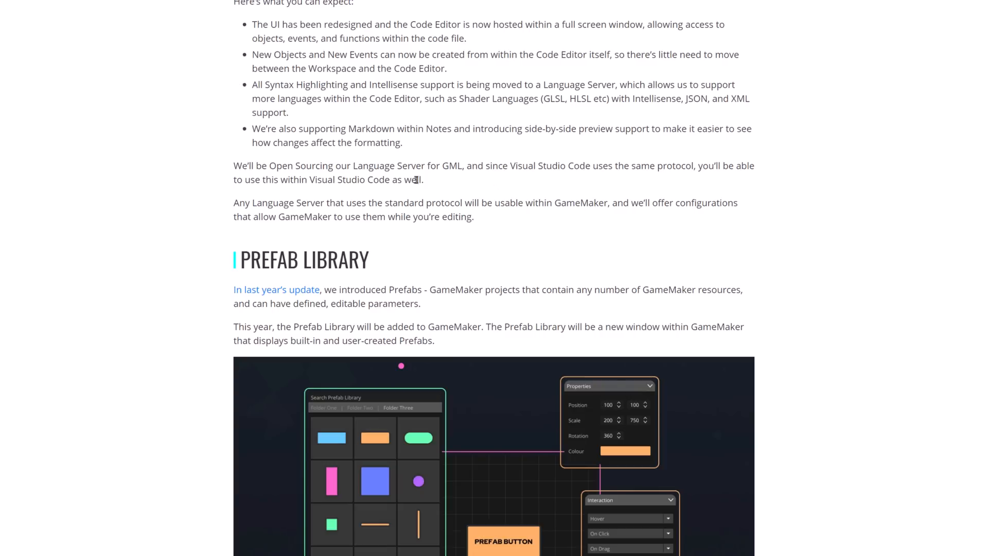
{"action": "mouse_move", "coordinate": [531, 183]}
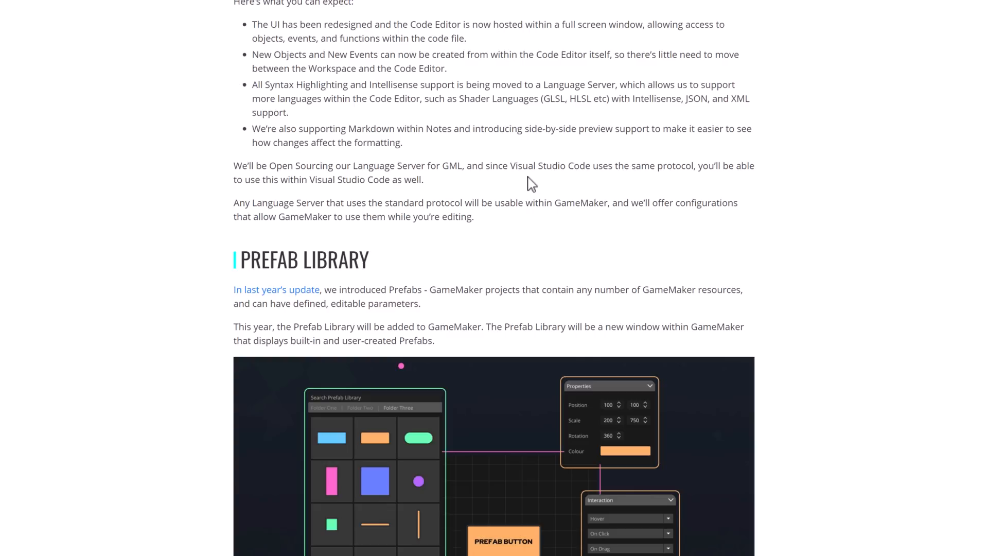
Scroll through Prefab Library and IDE Plugins to AI Integration, New Marketplace and the sign-off
{"action": "scroll", "scroll_direction": "down", "scroll_amount": 3}
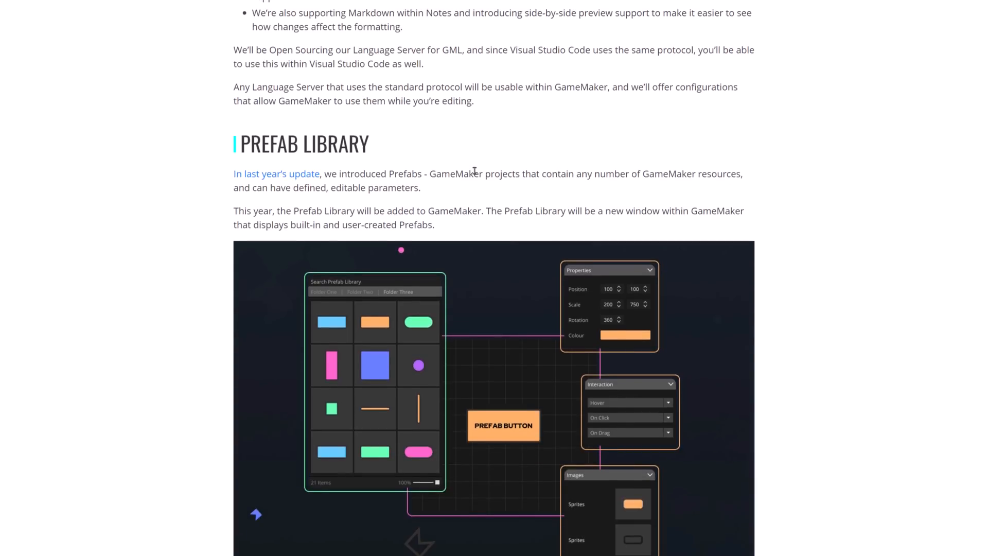
{"action": "scroll", "scroll_direction": "down", "scroll_amount": 3}
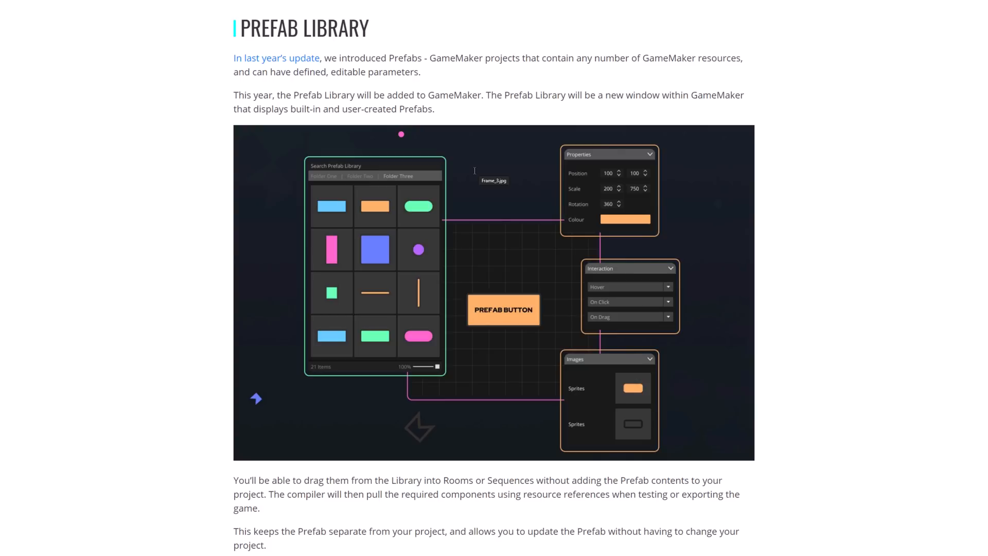
{"action": "mouse_move", "coordinate": [389, 110]}
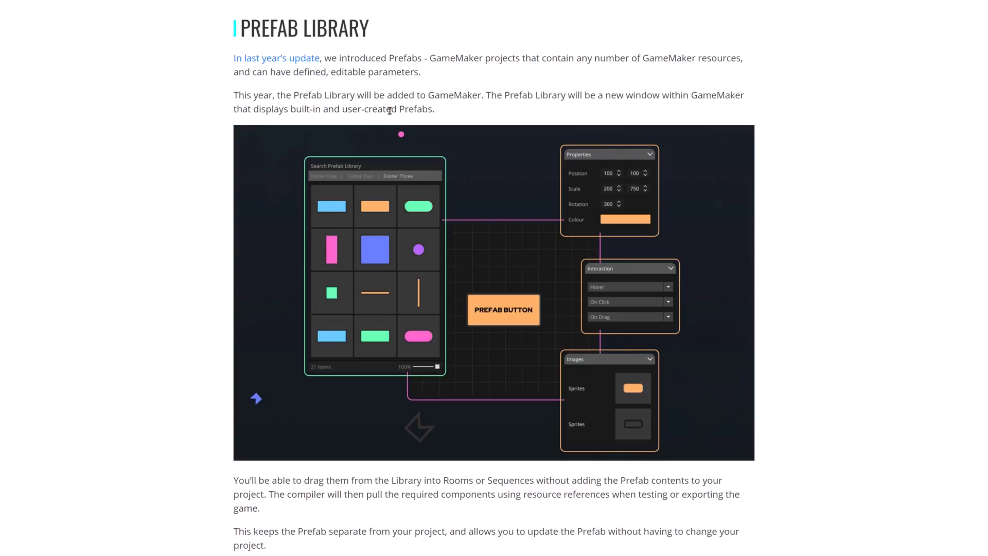
{"action": "scroll", "scroll_direction": "down", "scroll_amount": 3}
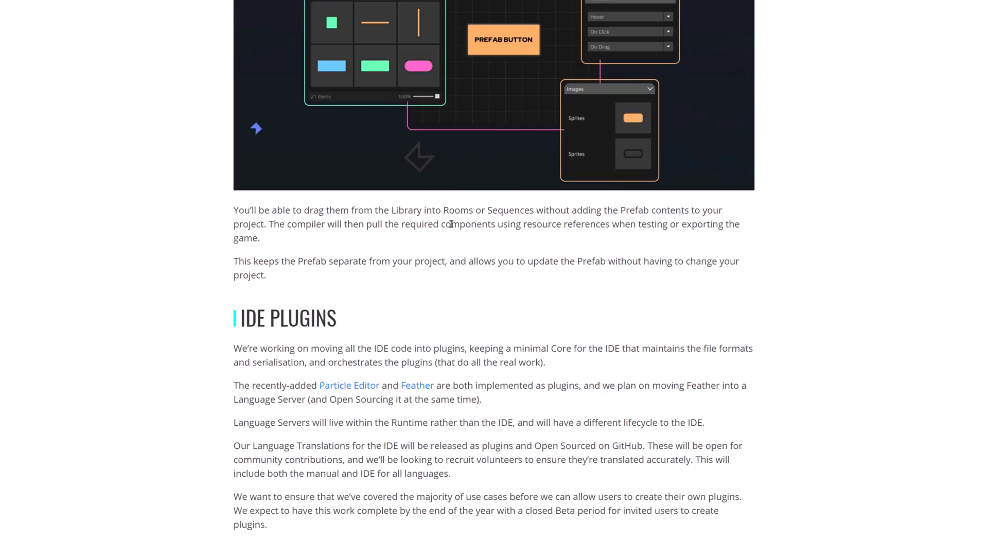
{"action": "mouse_move", "coordinate": [272, 225]}
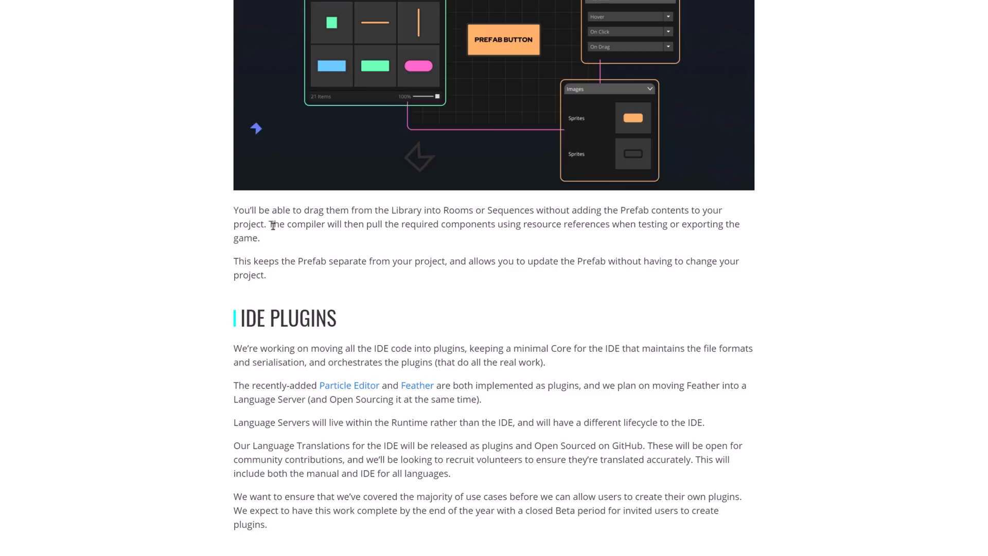
{"action": "mouse_move", "coordinate": [365, 224]}
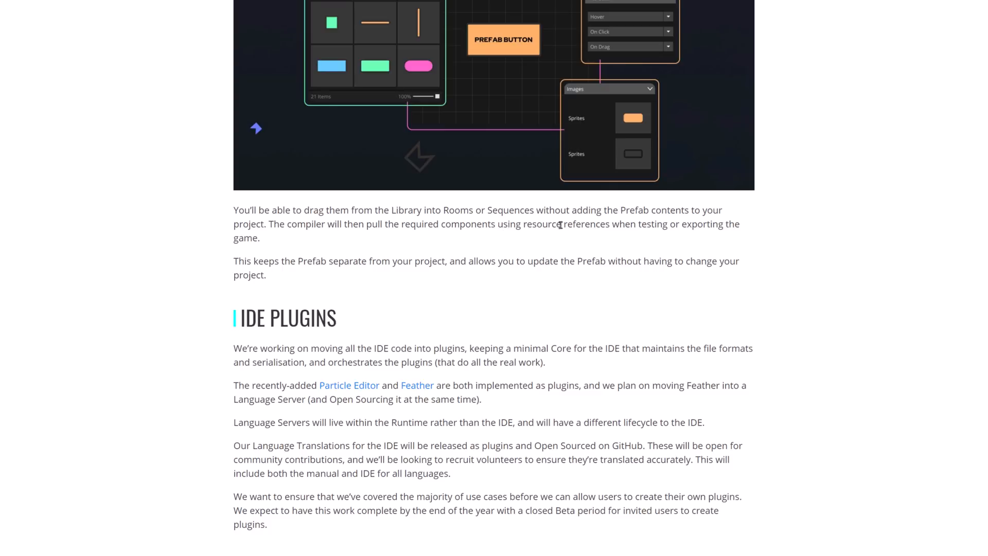
{"action": "scroll", "scroll_direction": "down", "scroll_amount": 3}
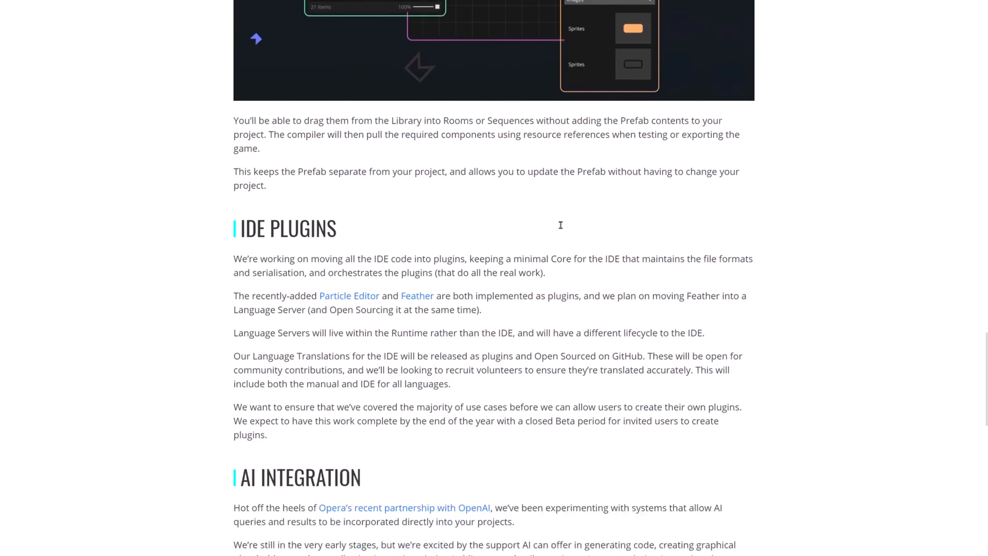
{"action": "scroll", "scroll_direction": "down", "scroll_amount": 3}
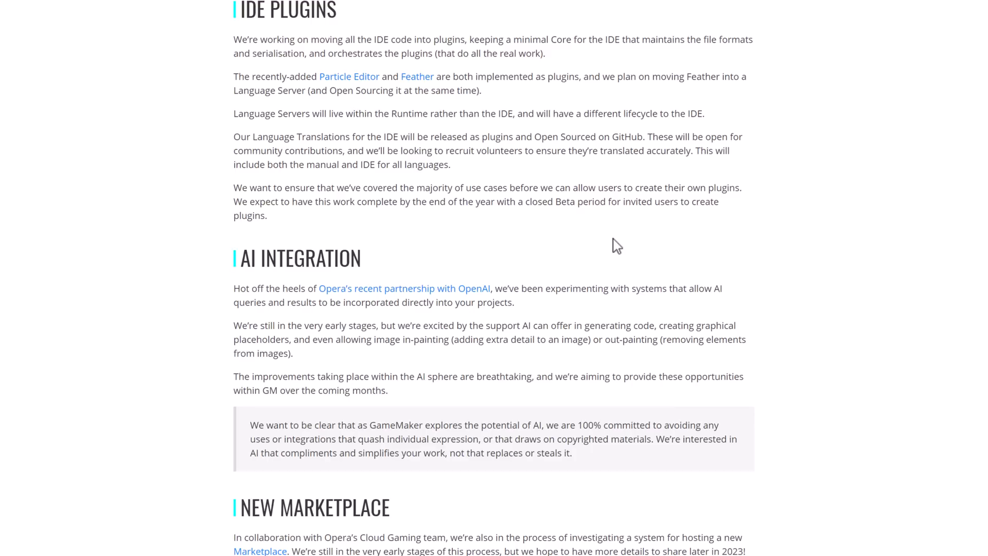
{"action": "scroll", "scroll_direction": "down", "scroll_amount": 3}
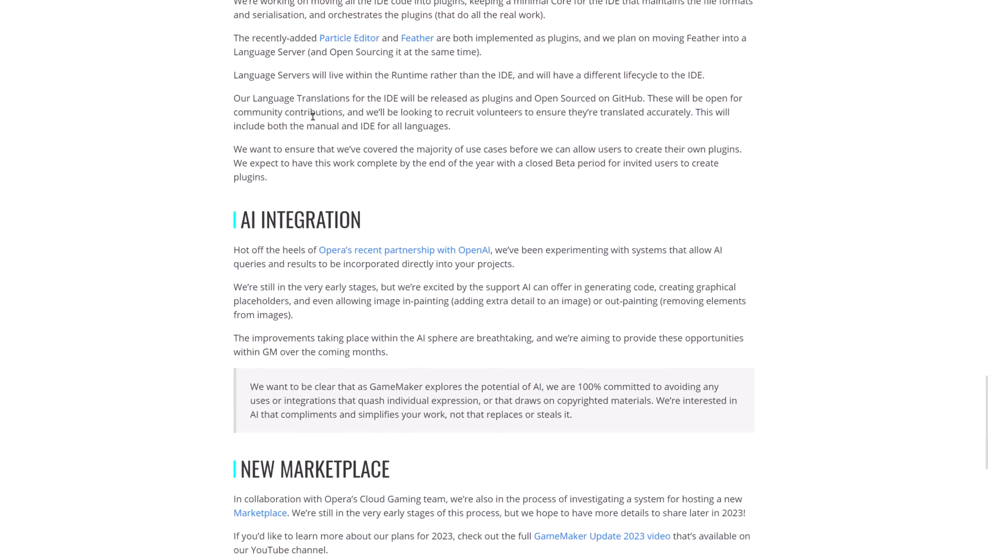
{"action": "mouse_move", "coordinate": [535, 77]}
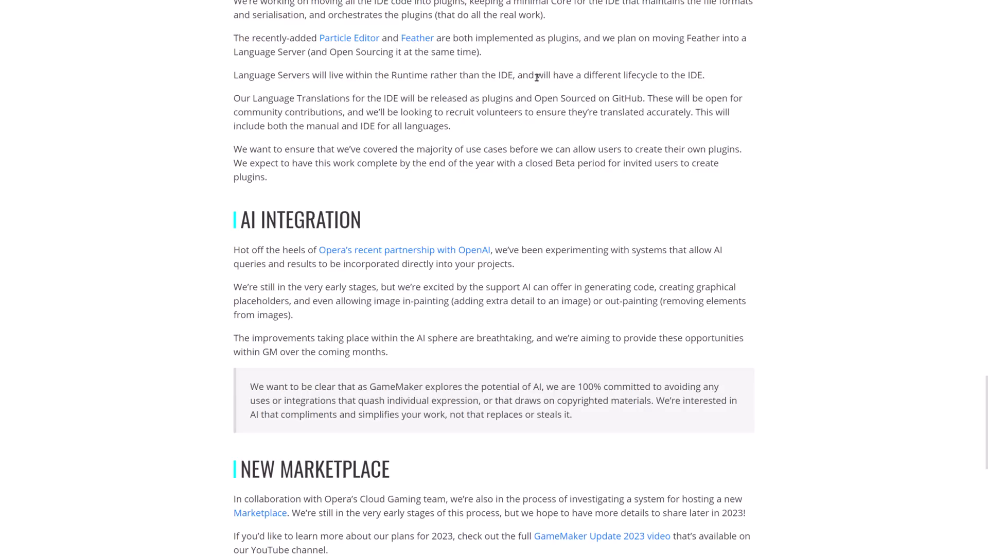
{"action": "scroll", "scroll_direction": "down", "scroll_amount": 3}
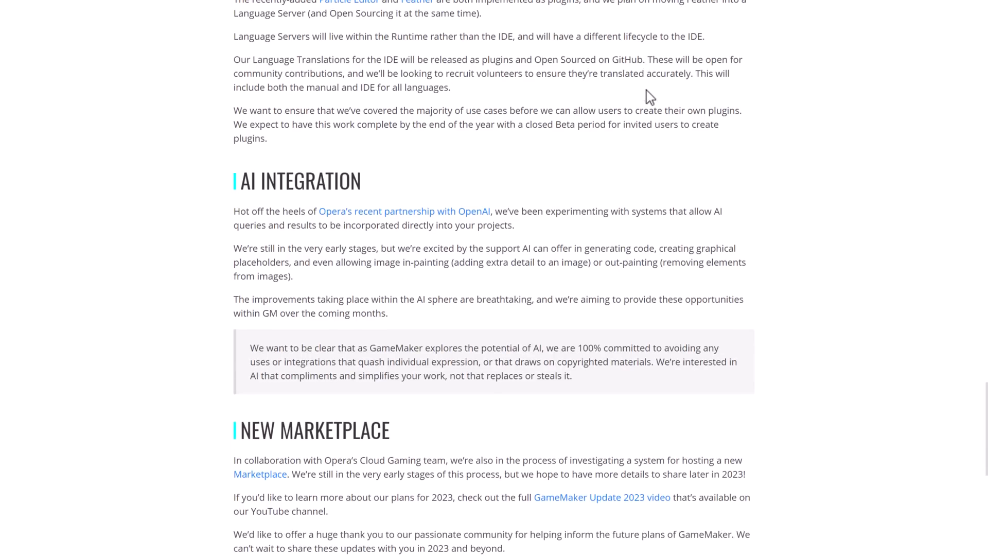
{"action": "scroll", "scroll_direction": "down", "scroll_amount": 3}
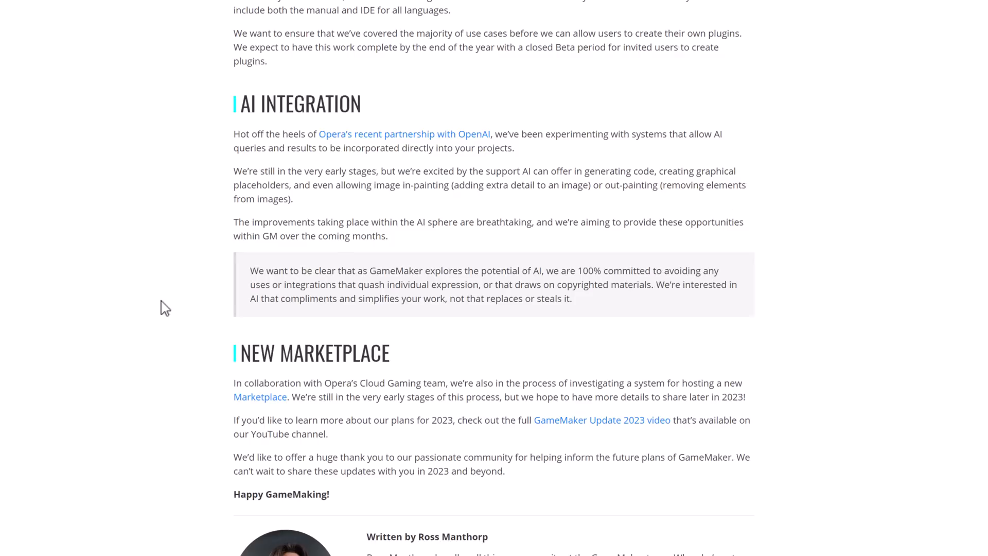
{"action": "scroll", "scroll_direction": "down", "scroll_amount": 3}
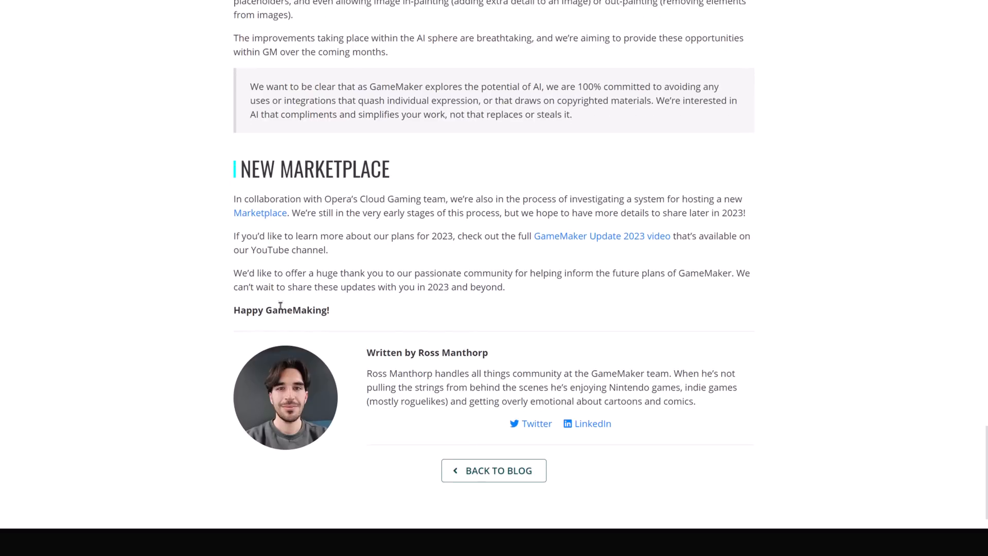
{"action": "scroll", "scroll_direction": "down", "scroll_amount": 3}
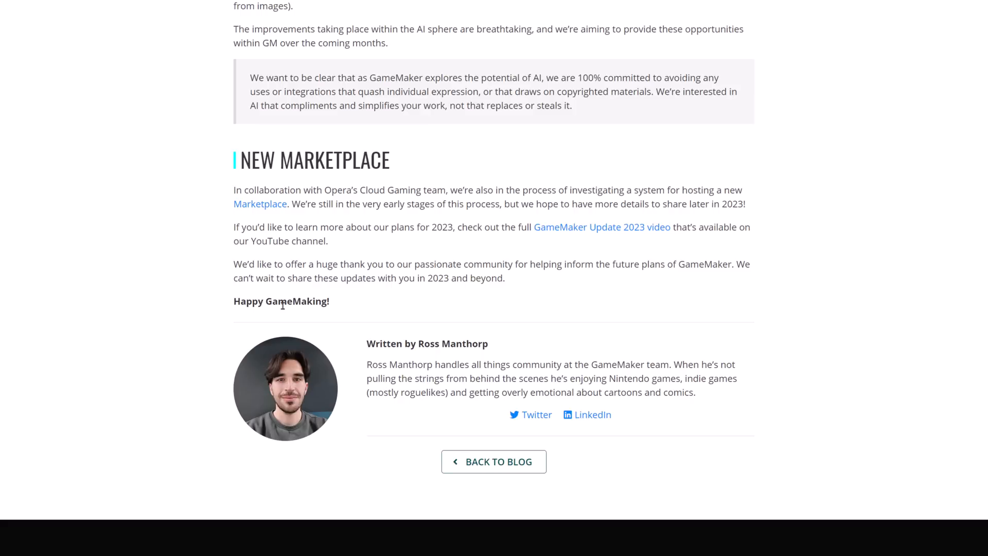
{"action": "mouse_move", "coordinate": [112, 227]}
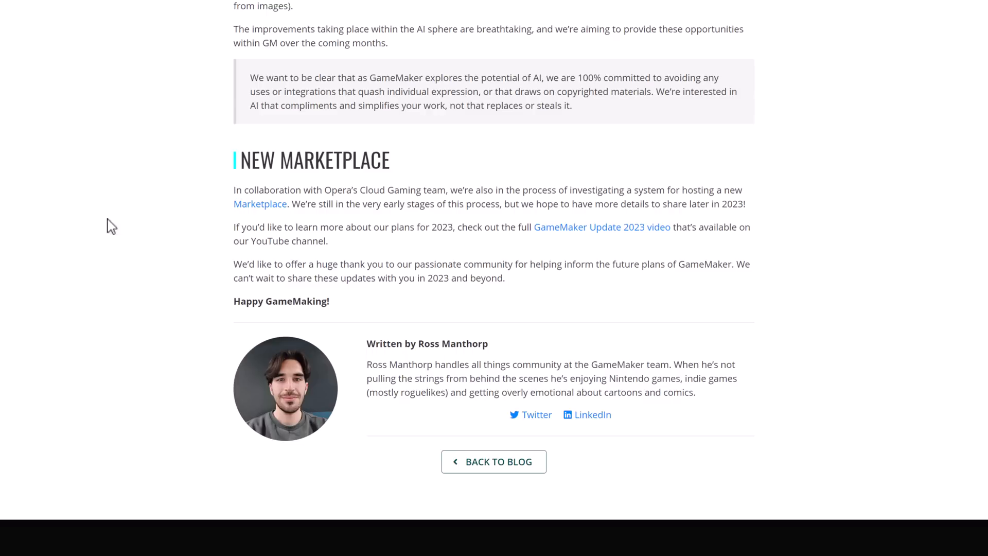
{"action": "mouse_move", "coordinate": [622, 252]}
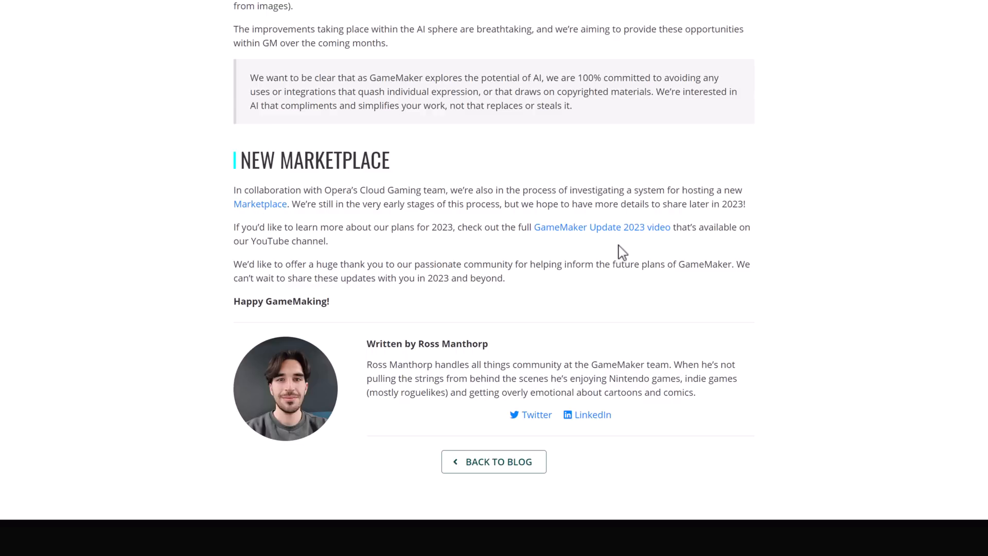
{"action": "mouse_move", "coordinate": [621, 233]}
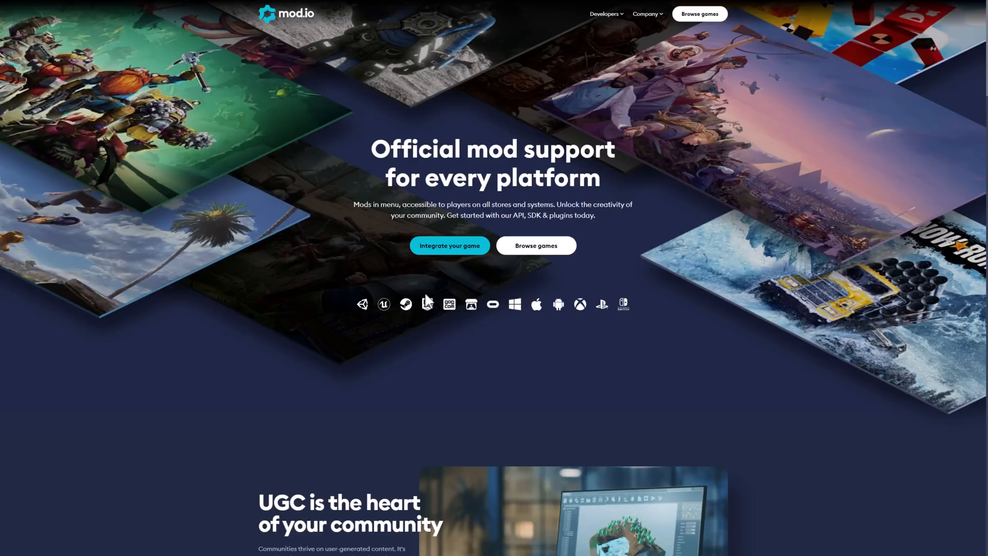
{"action": "mouse_move", "coordinate": [592, 248]}
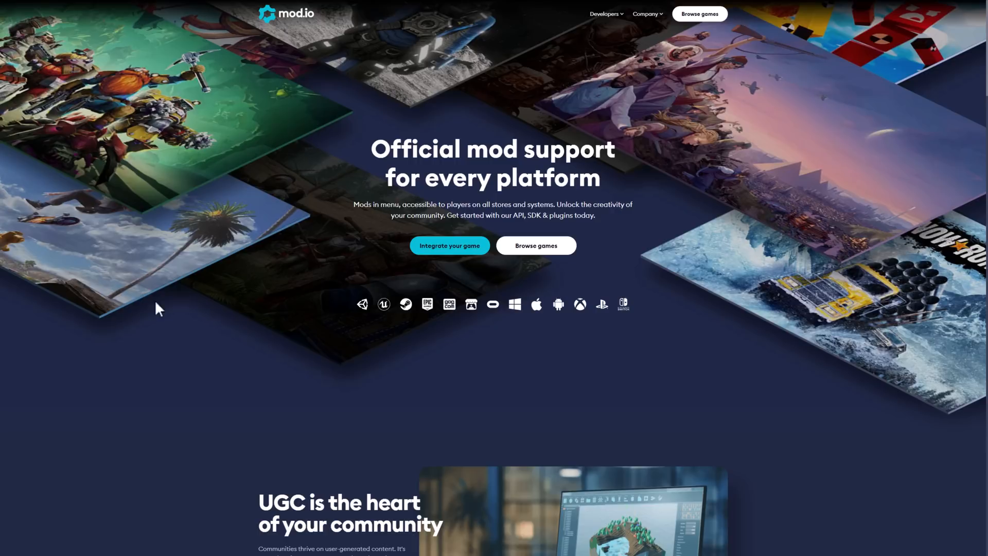
{"action": "mouse_move", "coordinate": [444, 302]}
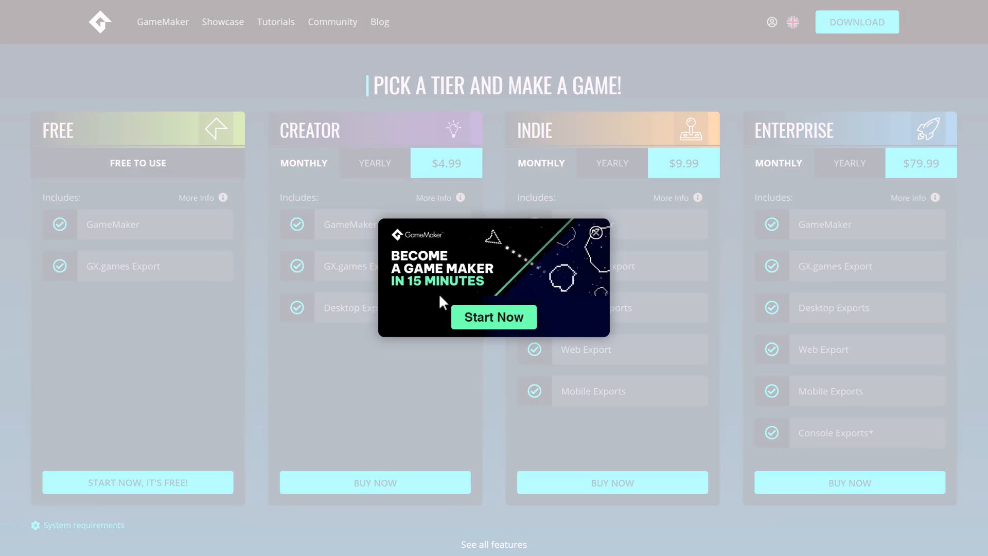
Switch from the pricing page to the GameMaker beta IDE start page
{"action": "left_click", "coordinate": [594, 233]}
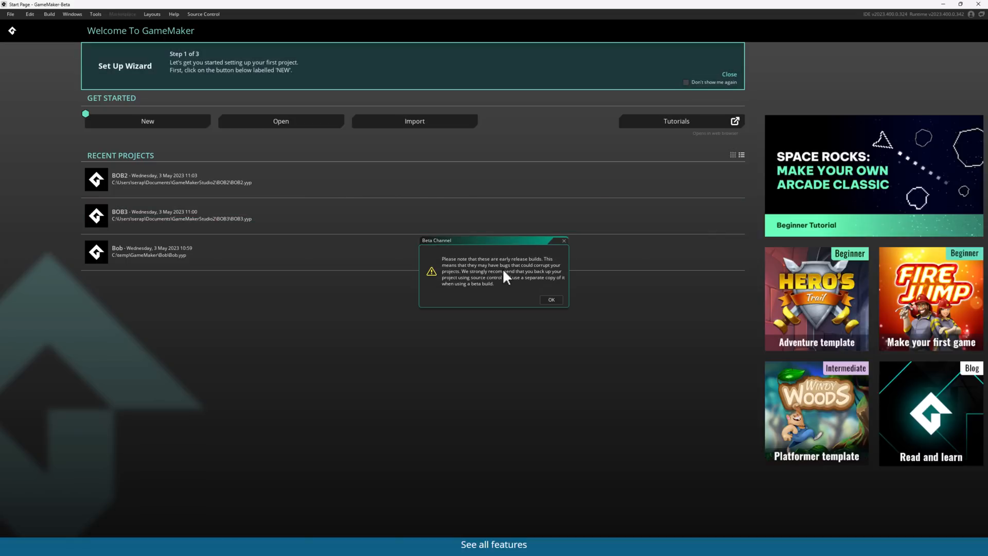
Dismiss the beta warning and create project 'bob4' from the Hero's Trail GML Visual template
{"action": "left_click", "coordinate": [549, 298]}
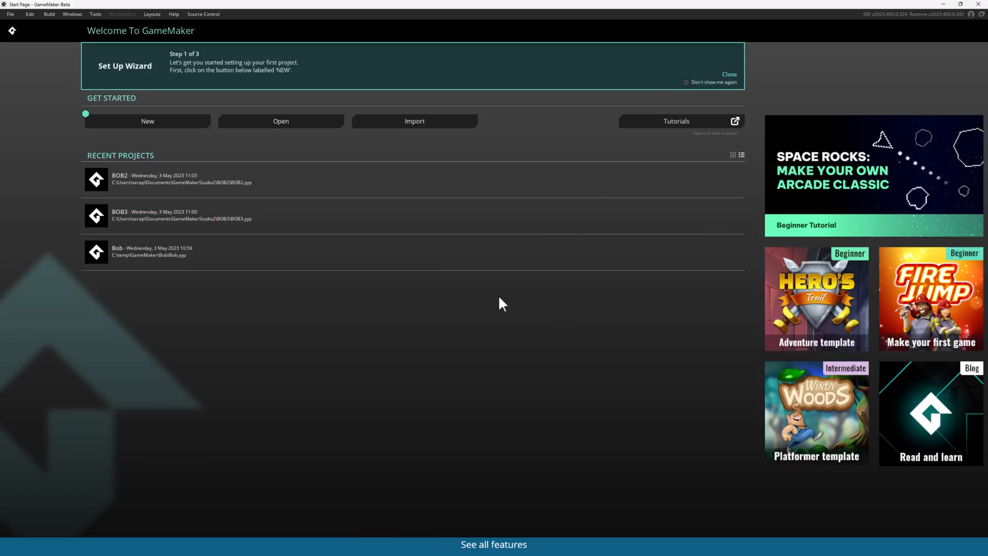
{"action": "left_click", "coordinate": [146, 121]}
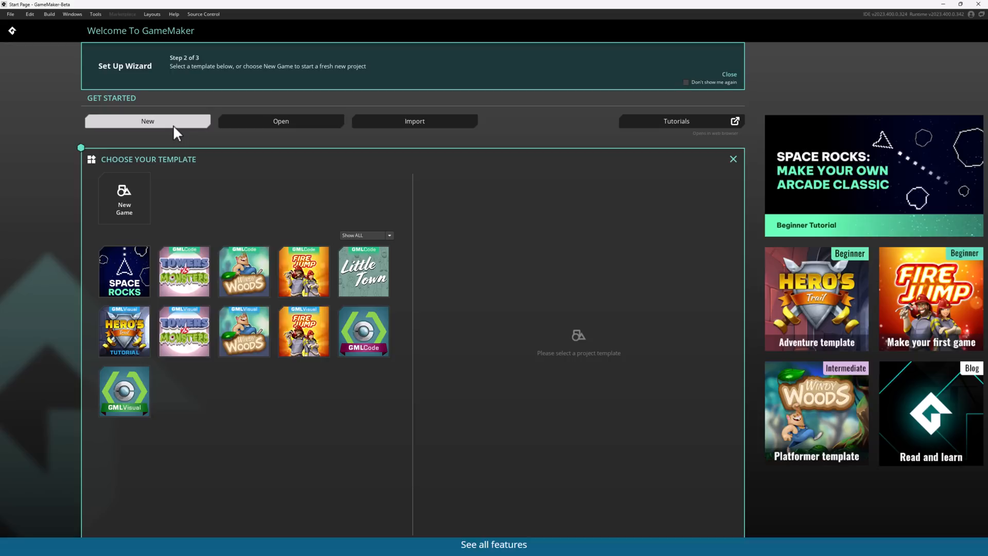
{"action": "mouse_move", "coordinate": [51, 209]}
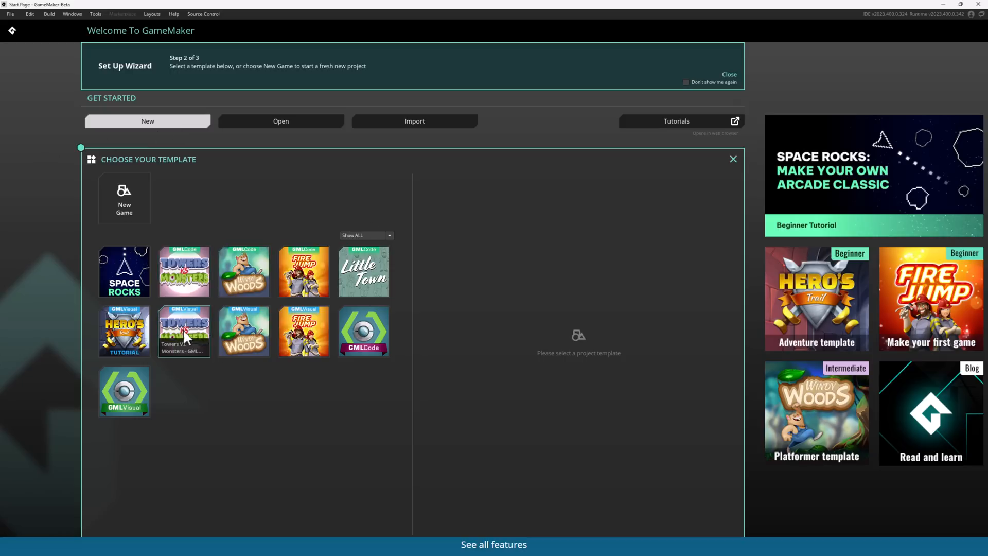
{"action": "mouse_move", "coordinate": [357, 405]}
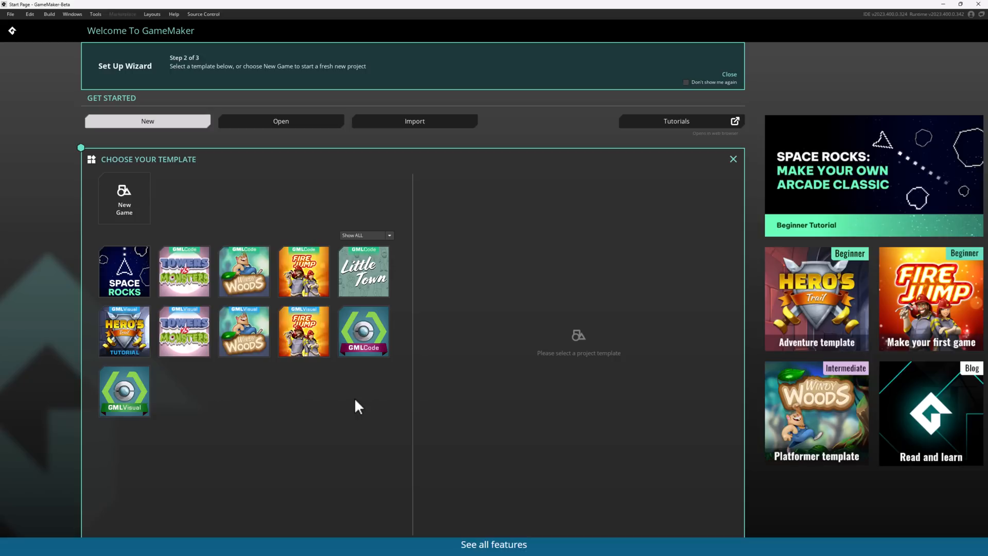
{"action": "mouse_move", "coordinate": [676, 121]}
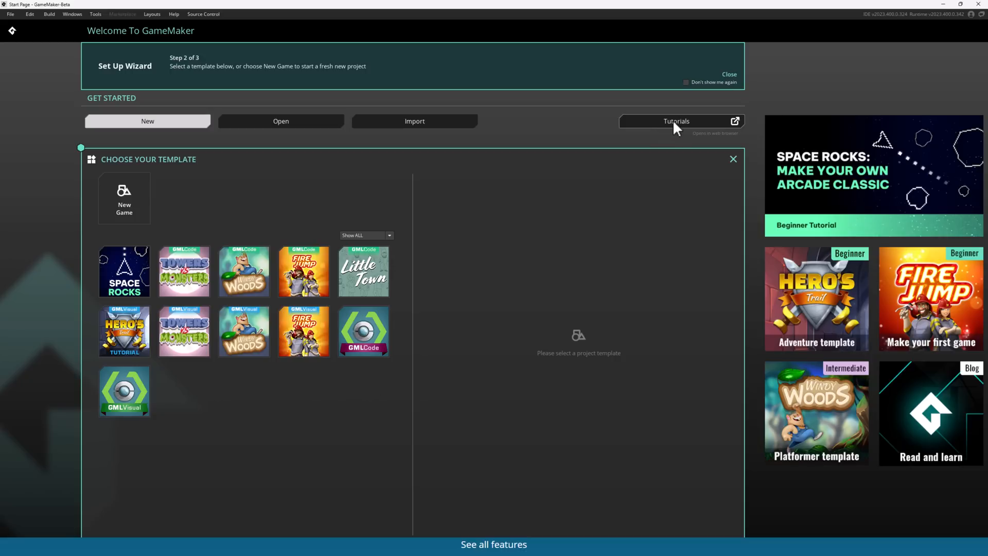
{"action": "mouse_move", "coordinate": [124, 271]}
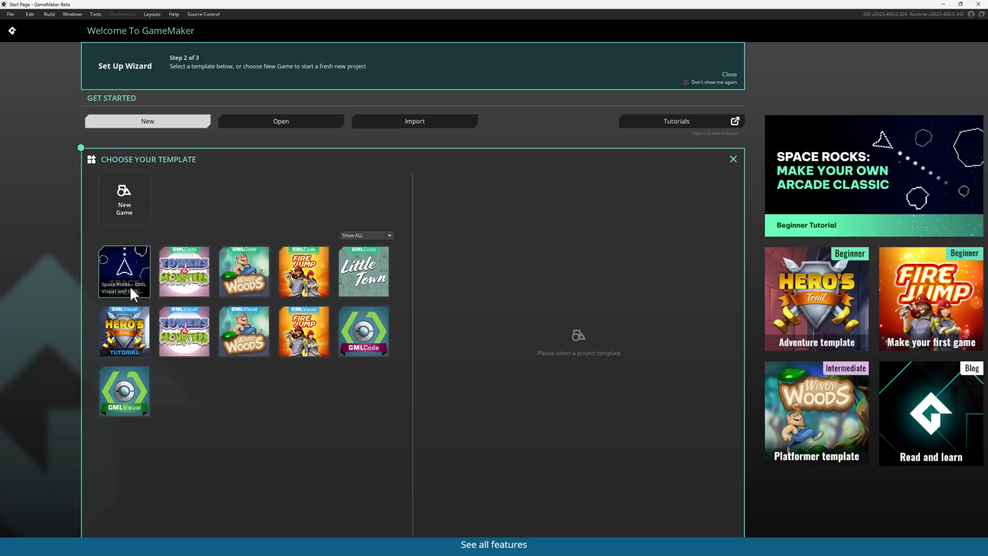
{"action": "left_click", "coordinate": [124, 330]}
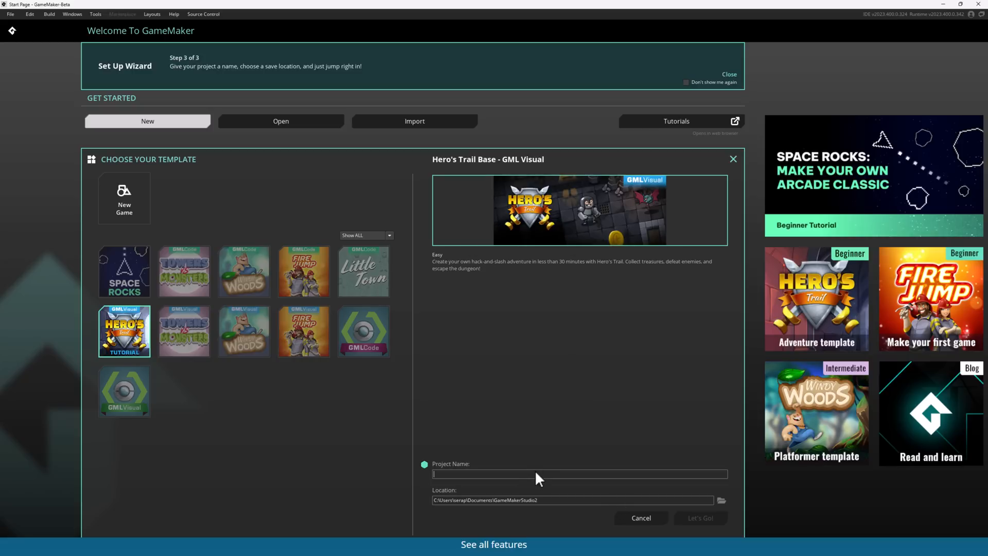
{"action": "type", "text": "bob4"}
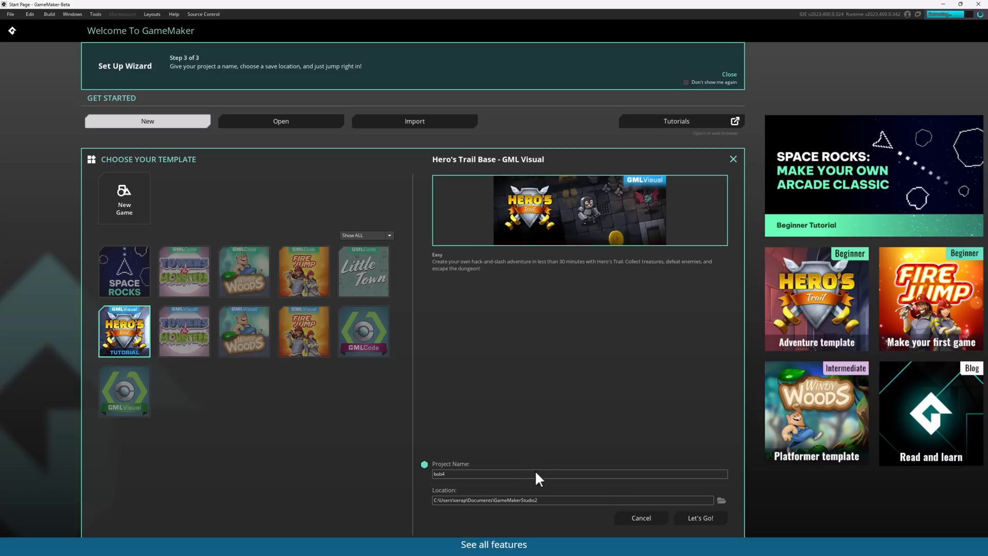
{"action": "left_click", "coordinate": [699, 517]}
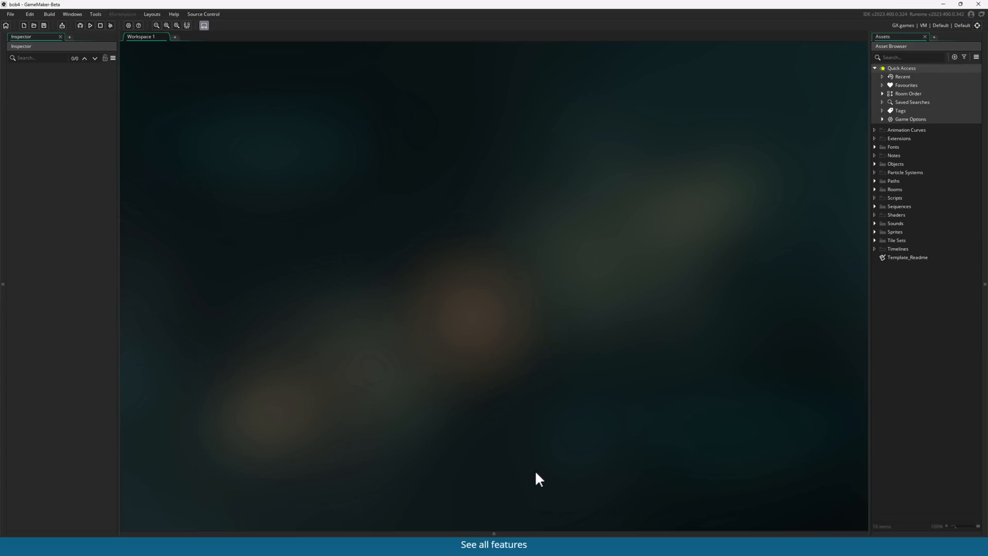
{"action": "mouse_move", "coordinate": [892, 268]}
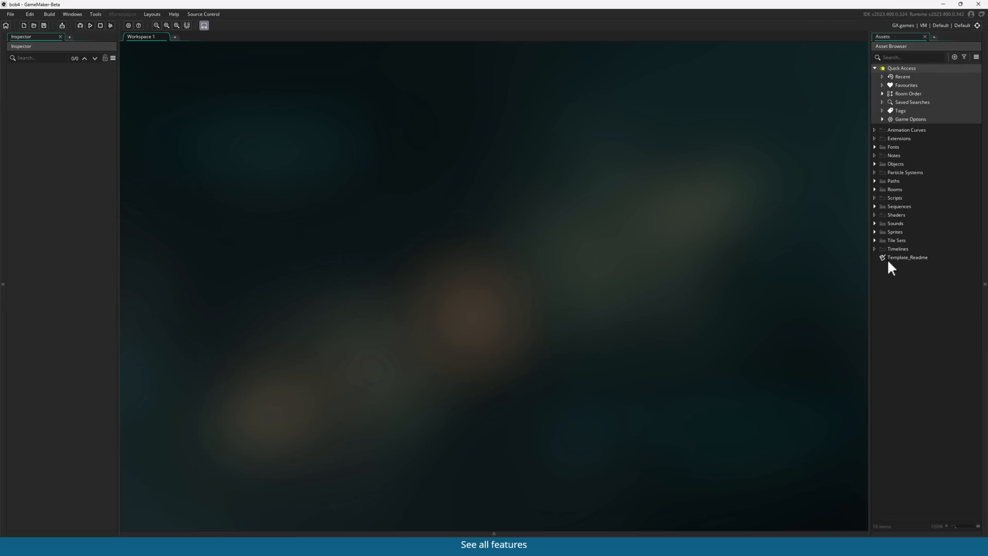
Expand the Rooms folder in the Asset Browser and open rm_level_1 in the room editor
{"action": "left_click", "coordinate": [894, 188]}
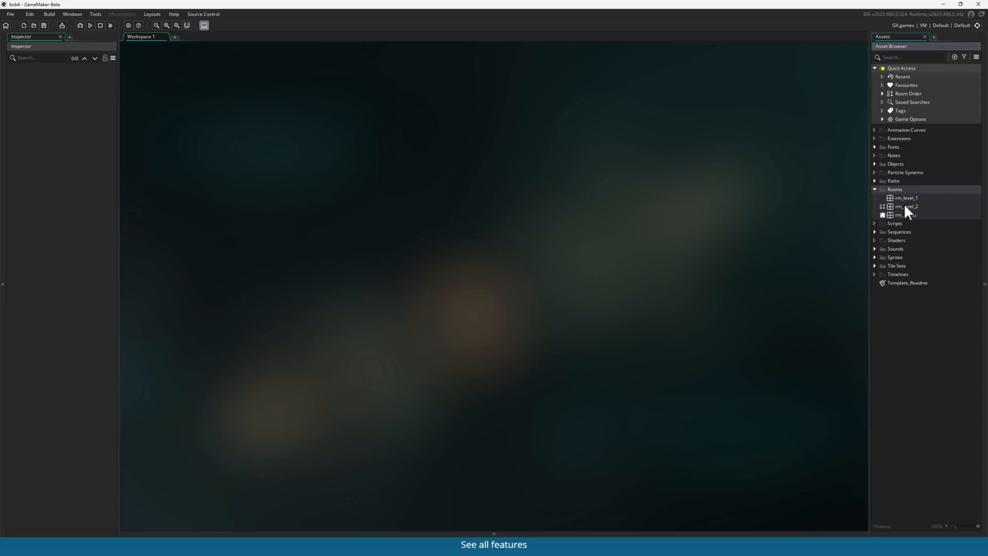
{"action": "double_click", "coordinate": [905, 197]}
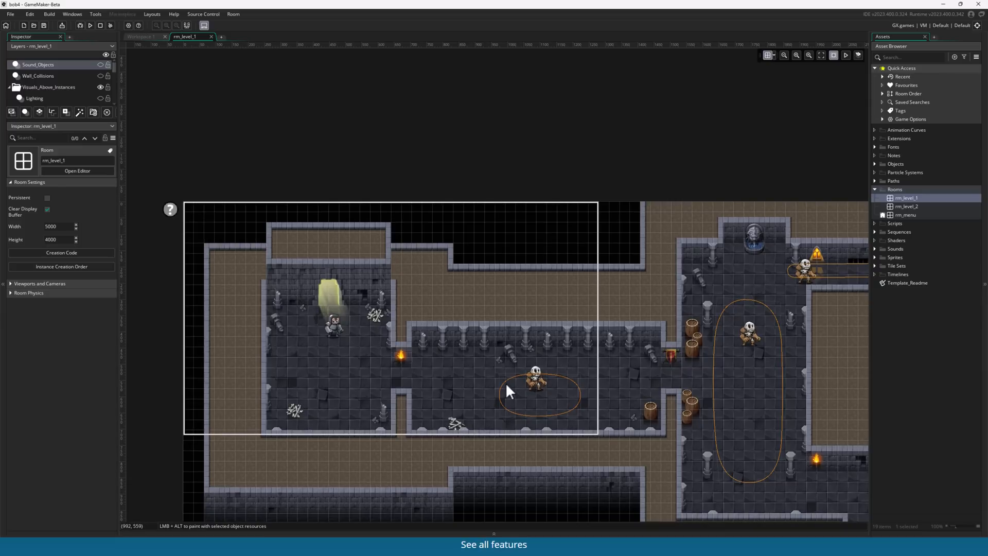
{"action": "mouse_move", "coordinate": [334, 331]}
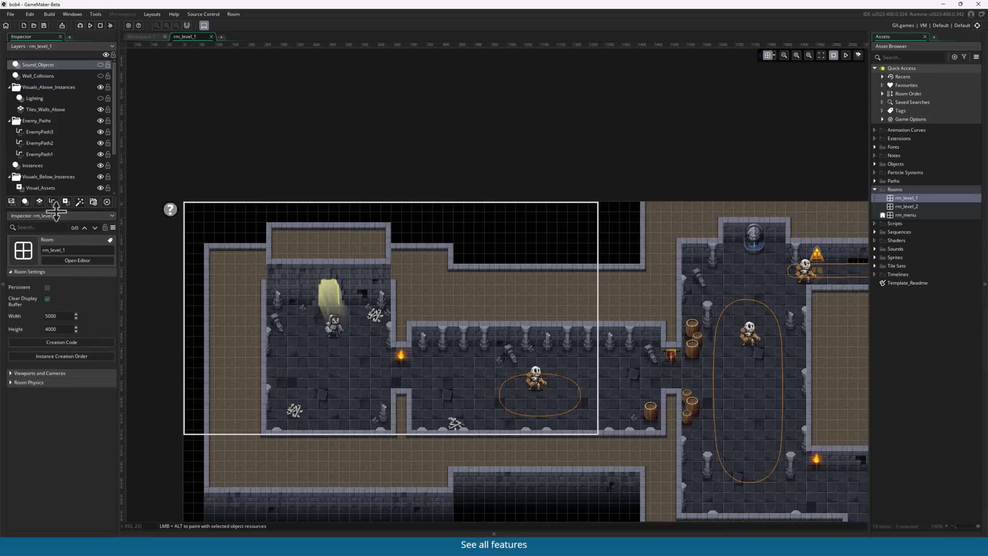
Enlarge the Layers panel and select the Instances layer to list placed instances
{"action": "left_click", "coordinate": [9, 176]}
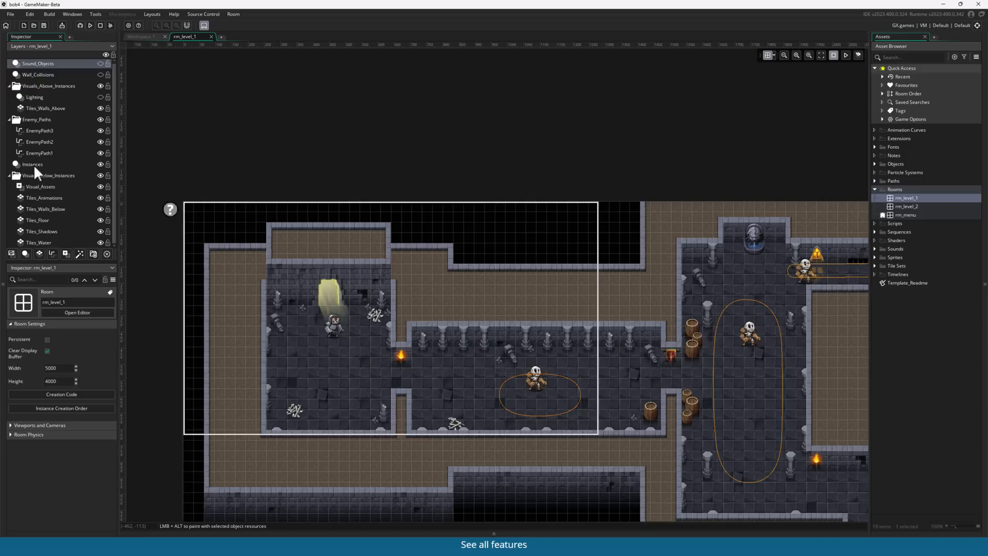
{"action": "left_click", "coordinate": [32, 163]}
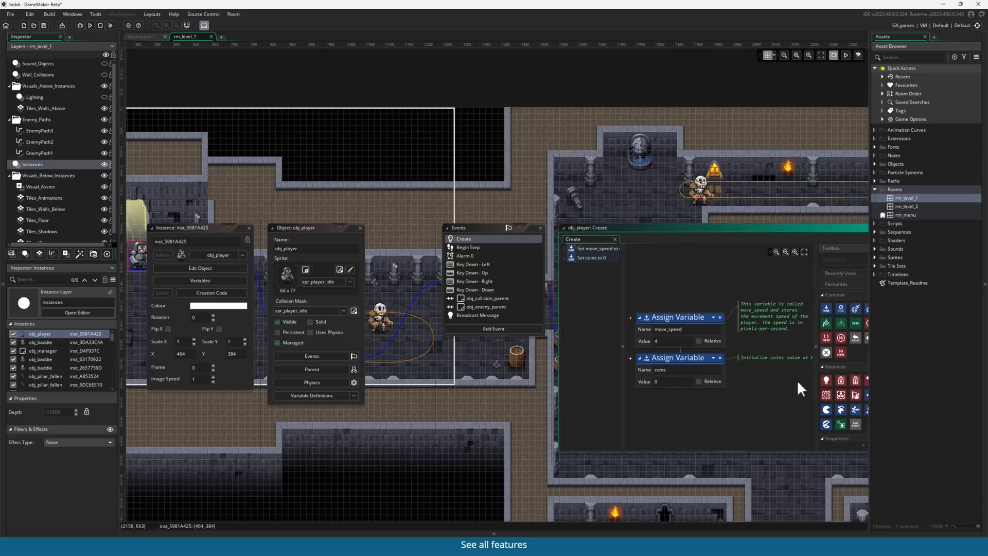
{"action": "mouse_move", "coordinate": [493, 329]}
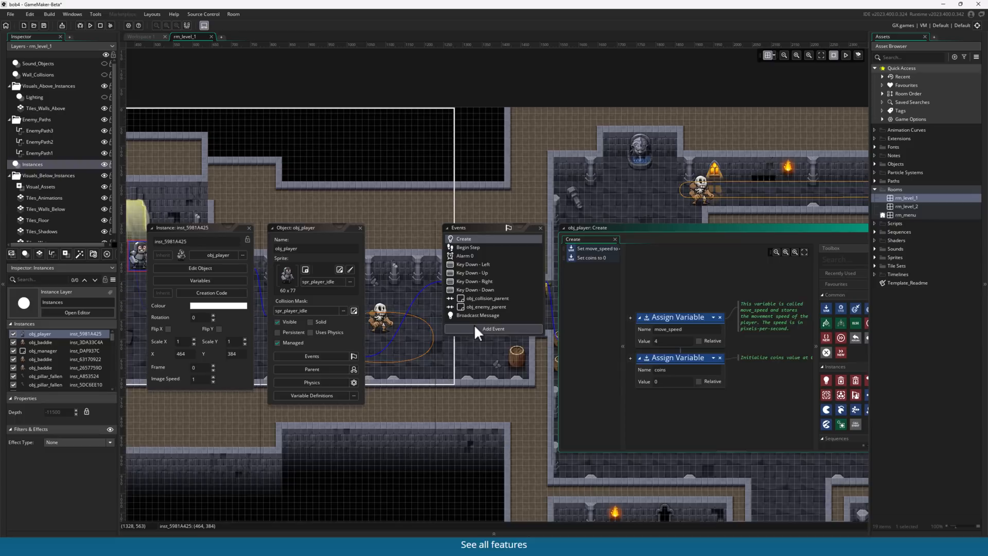